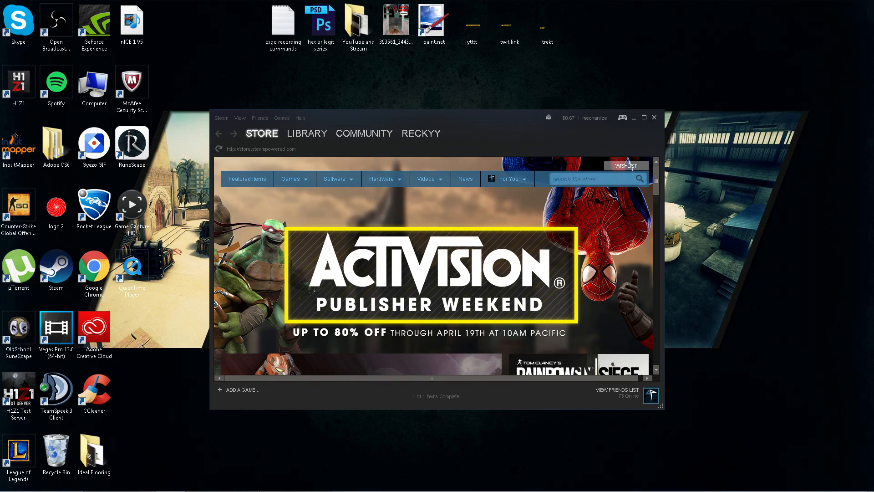
Step: Check the Steam client's account and update menu before heading to NVIDIA's driver page
{"action": "left_click", "coordinate": [220, 117]}
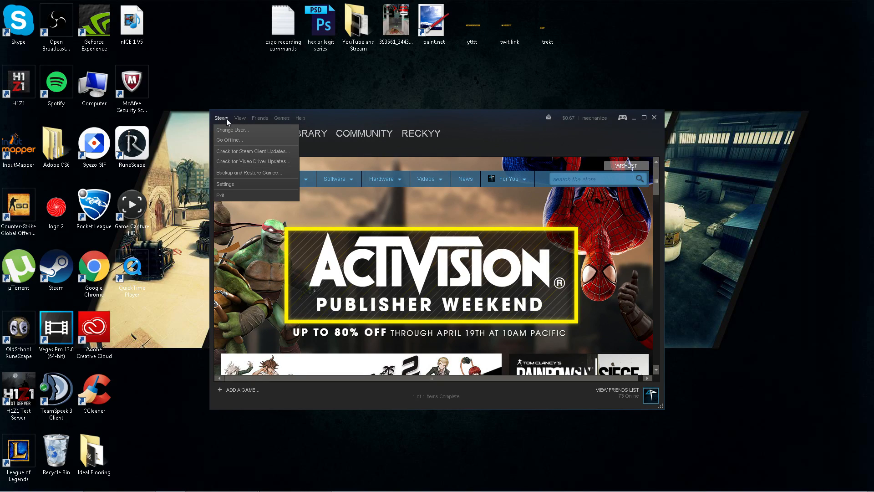
{"action": "left_click", "coordinate": [239, 118]}
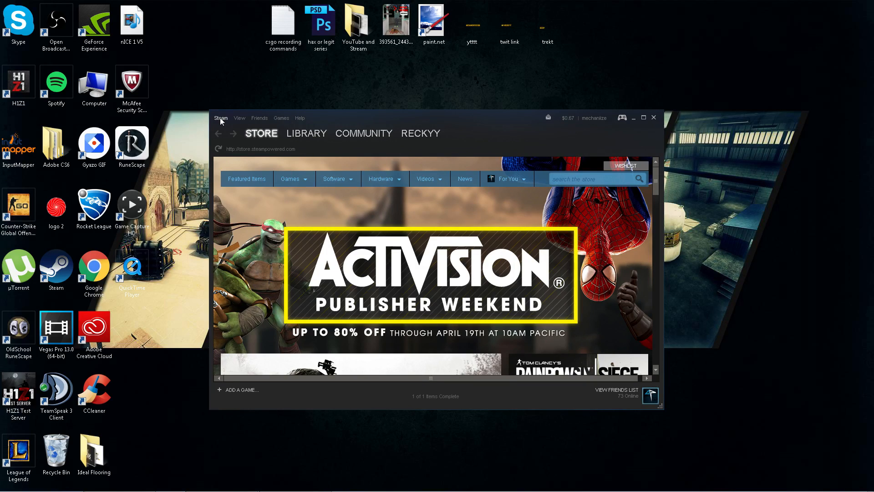
{"action": "left_click", "coordinate": [220, 117]}
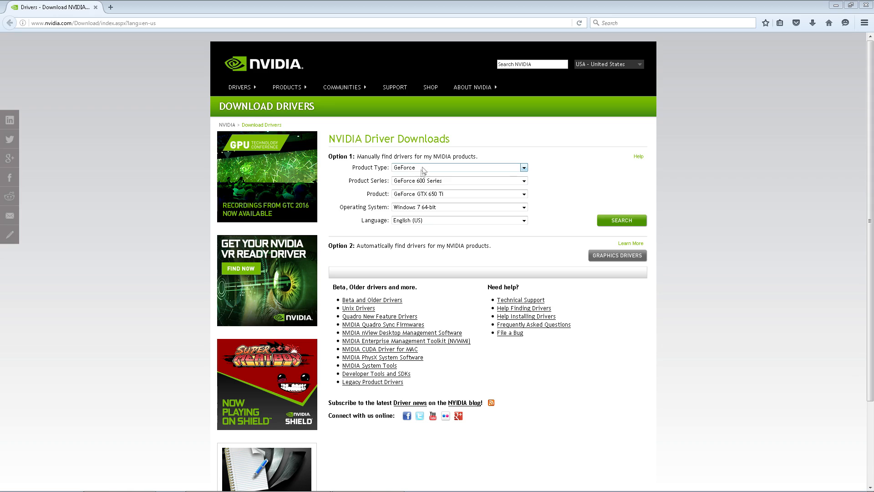
{"action": "mouse_move", "coordinate": [370, 153]}
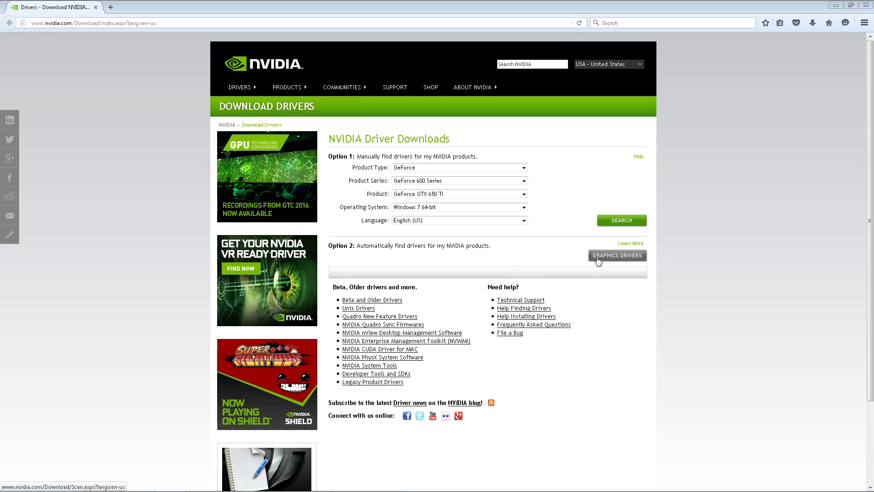
{"action": "mouse_move", "coordinate": [497, 230]}
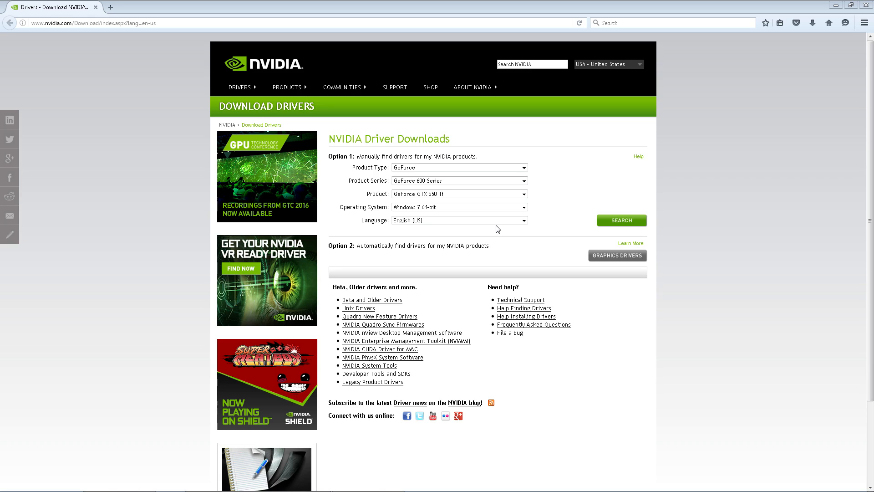
{"action": "mouse_move", "coordinate": [469, 191]}
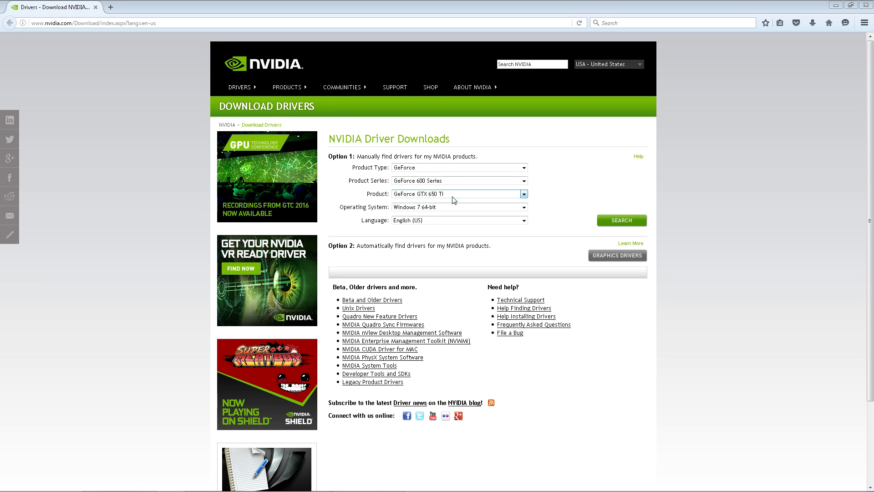
Step: Search drivers for the GeForce GTX 650 Ti and start downloading Game Ready Driver 364.72
{"action": "left_click", "coordinate": [620, 220]}
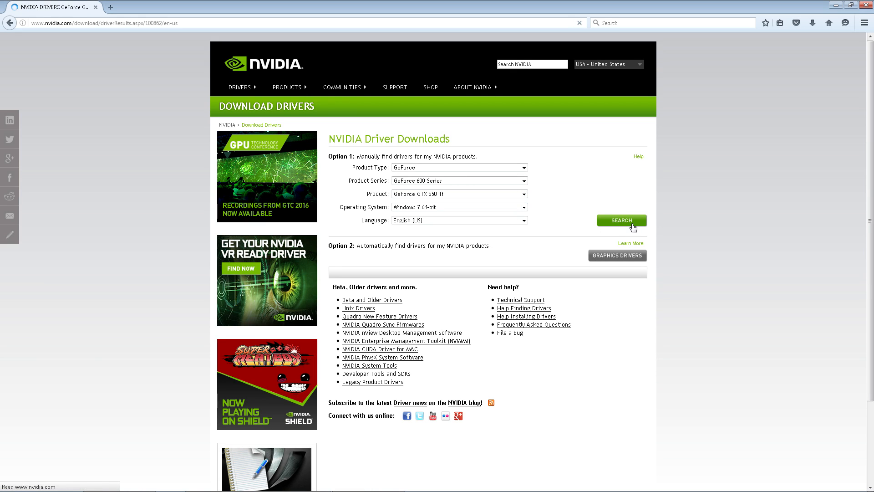
{"action": "left_click", "coordinate": [621, 219]}
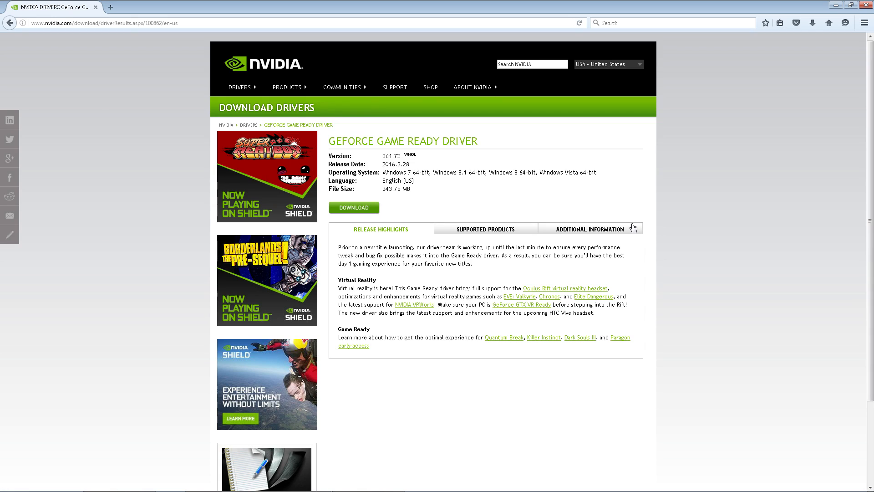
{"action": "mouse_move", "coordinate": [354, 207]}
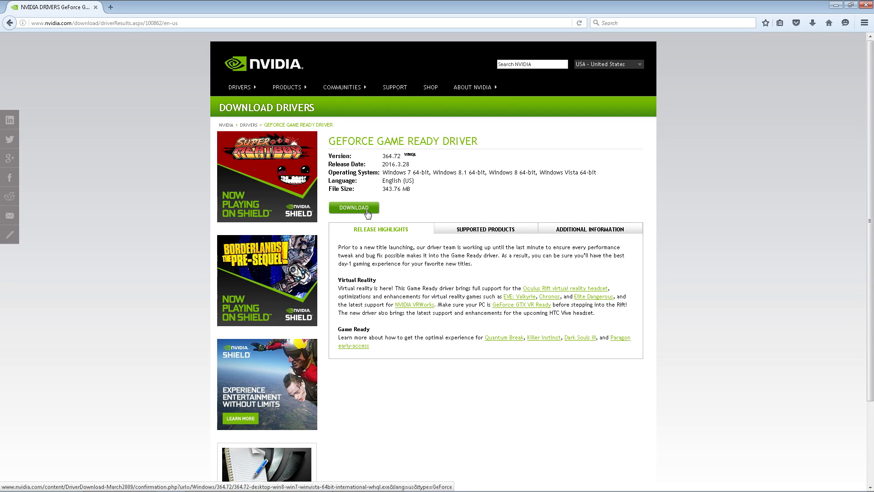
{"action": "left_click", "coordinate": [353, 208]}
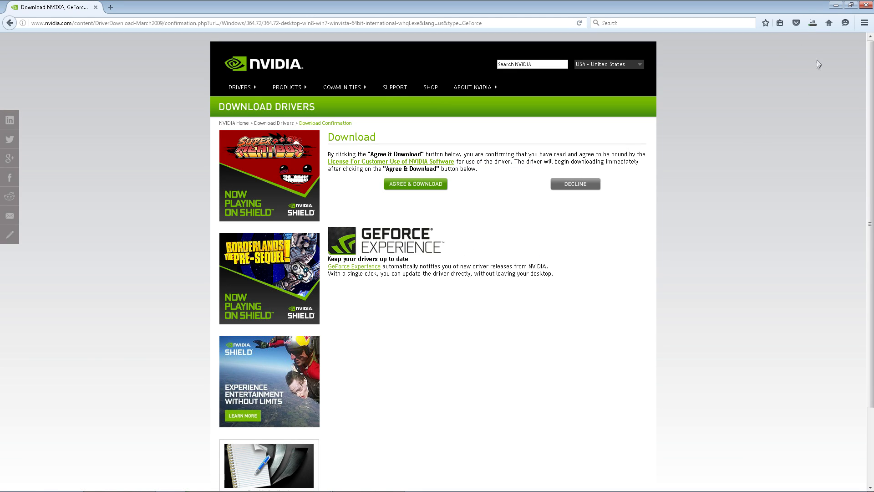
Step: Accept the license and download the 364.72 driver, letting the NVIDIA installer run its system check
{"action": "left_click", "coordinate": [415, 184]}
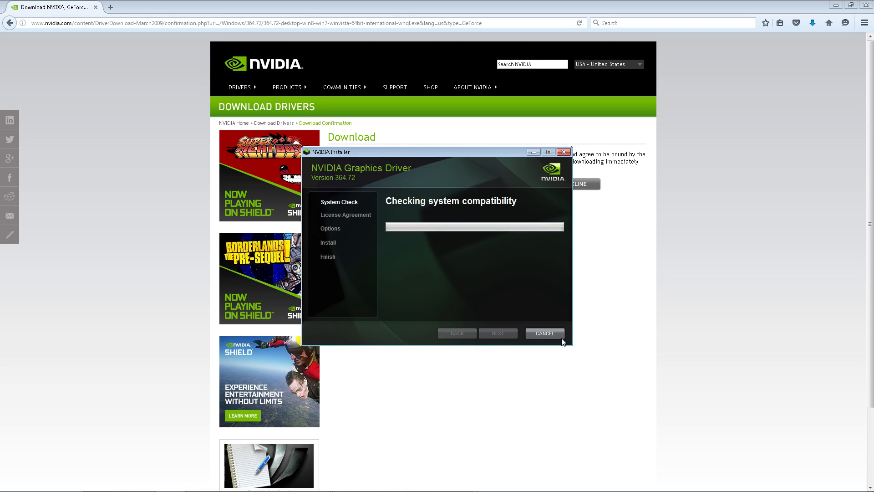
{"action": "mouse_move", "coordinate": [556, 364]}
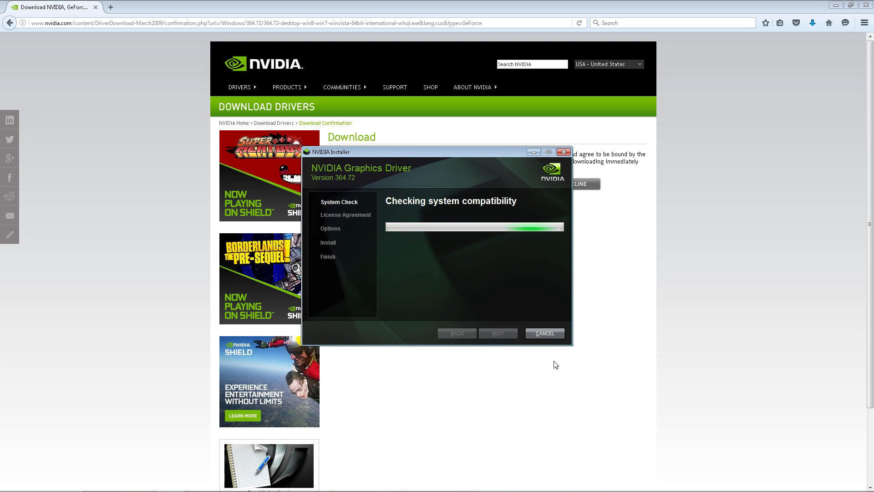
{"action": "mouse_move", "coordinate": [437, 247]}
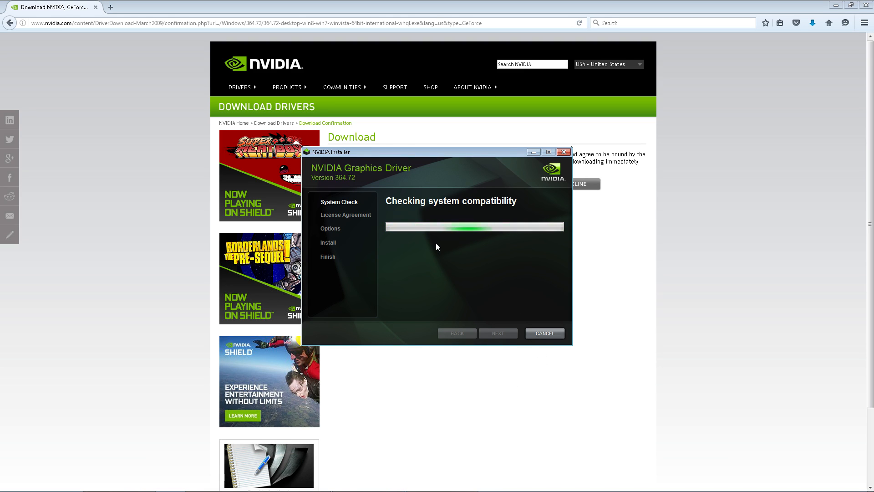
{"action": "mouse_move", "coordinate": [517, 369]}
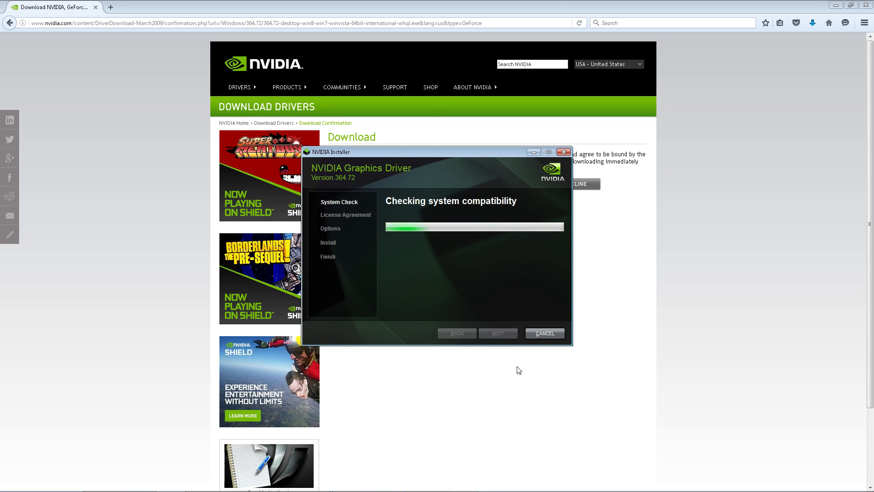
{"action": "mouse_move", "coordinate": [549, 346]}
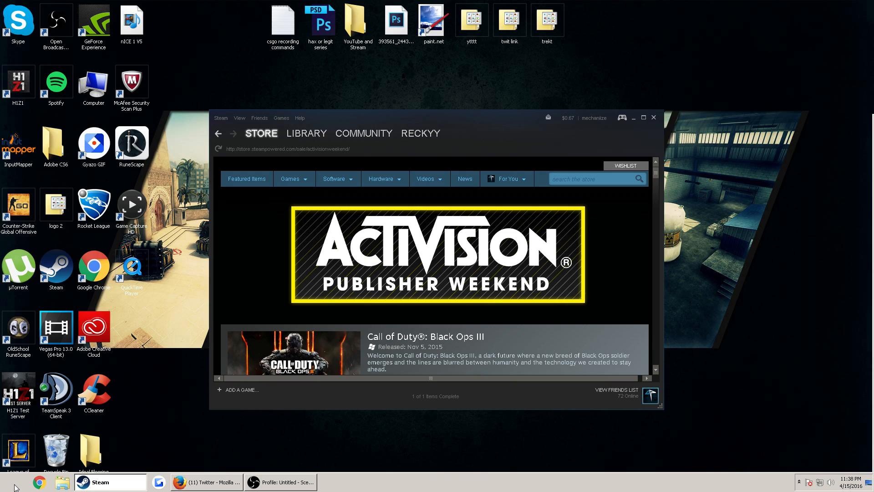
{"action": "mouse_move", "coordinate": [29, 475]}
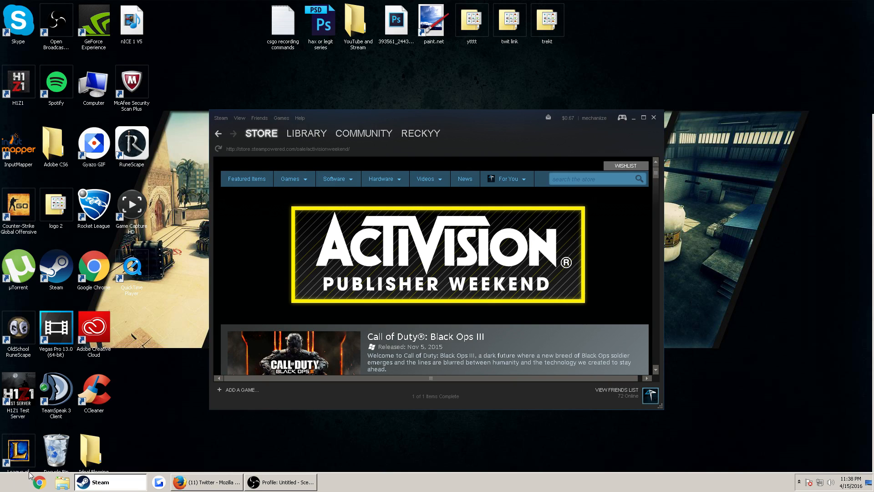
Step: Reach Power Options via Control Panel's System and Security to select High performance
{"action": "left_click", "coordinate": [5, 481]}
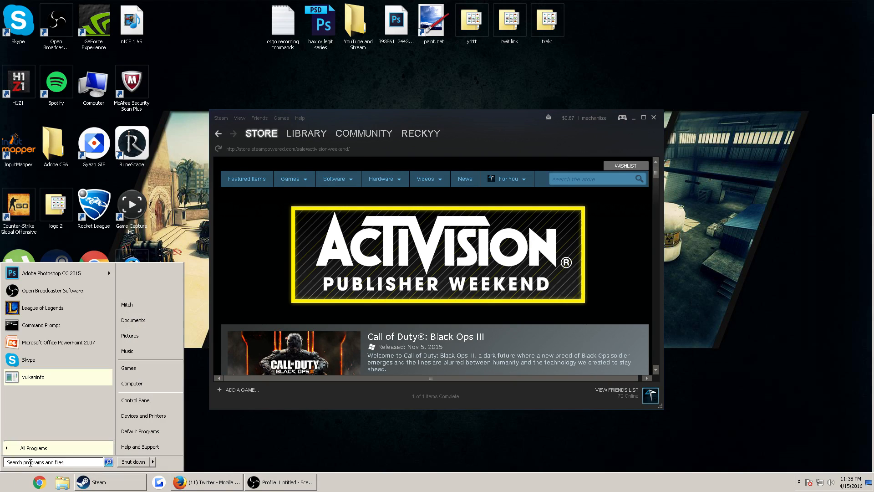
{"action": "left_click", "coordinate": [136, 400]}
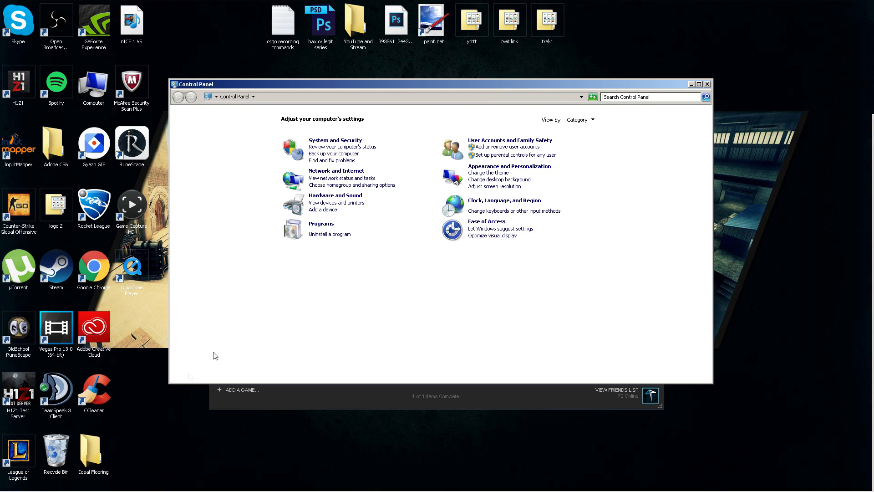
{"action": "left_click", "coordinate": [335, 140]}
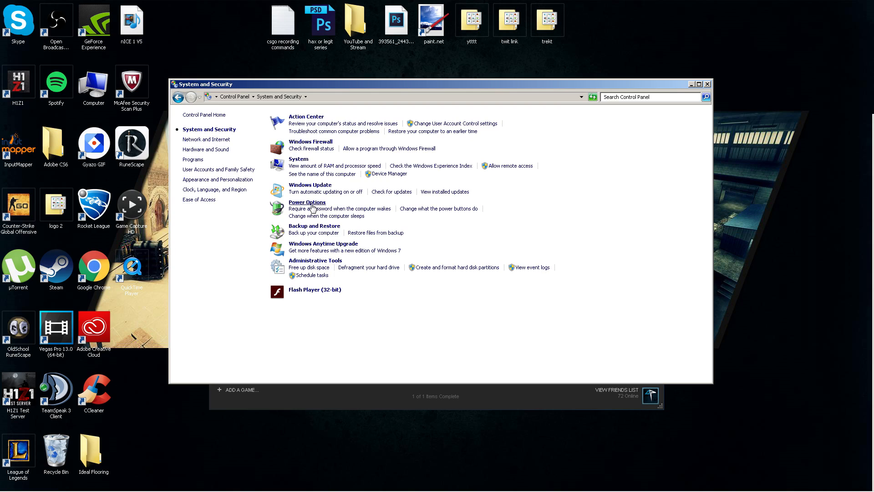
{"action": "left_click", "coordinate": [307, 202]}
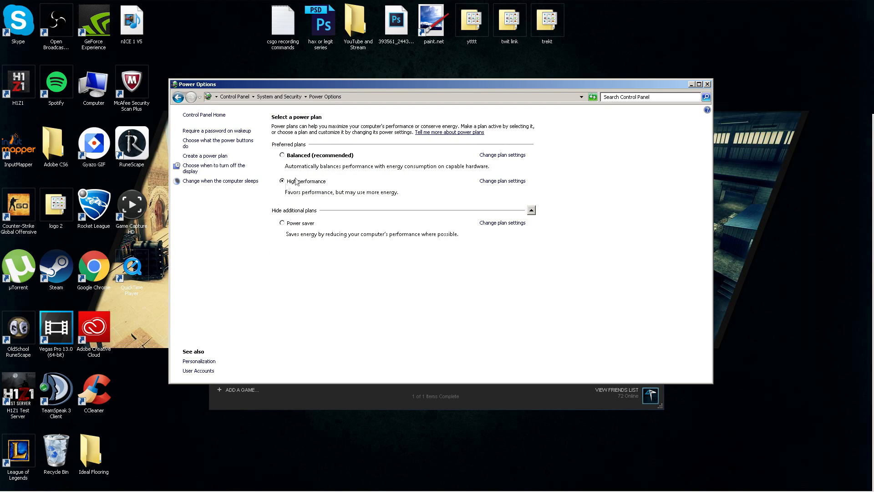
{"action": "mouse_move", "coordinate": [281, 202]}
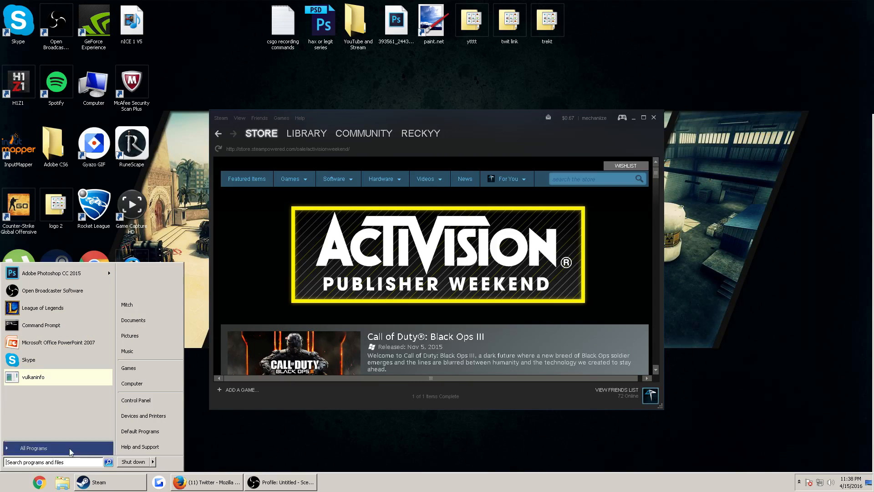
Step: Reach Performance Options through System's advanced settings and choose Adjust for best performance
{"action": "left_click", "coordinate": [135, 400]}
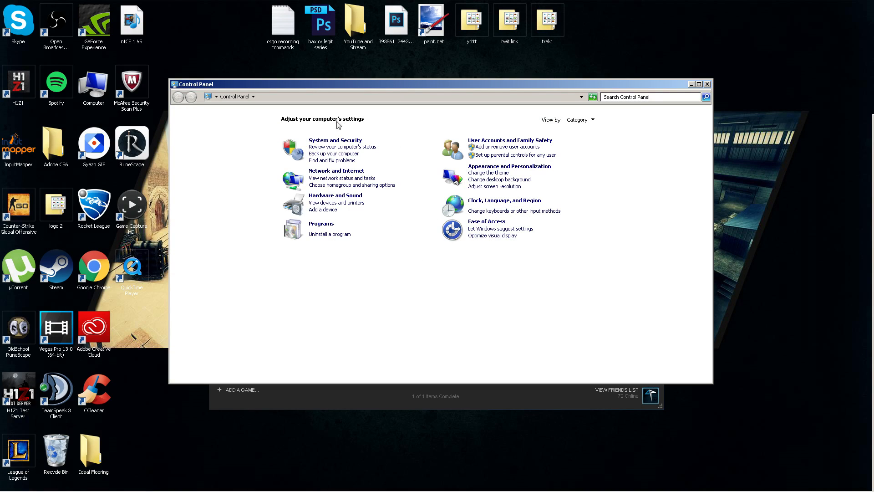
{"action": "left_click", "coordinate": [335, 140]}
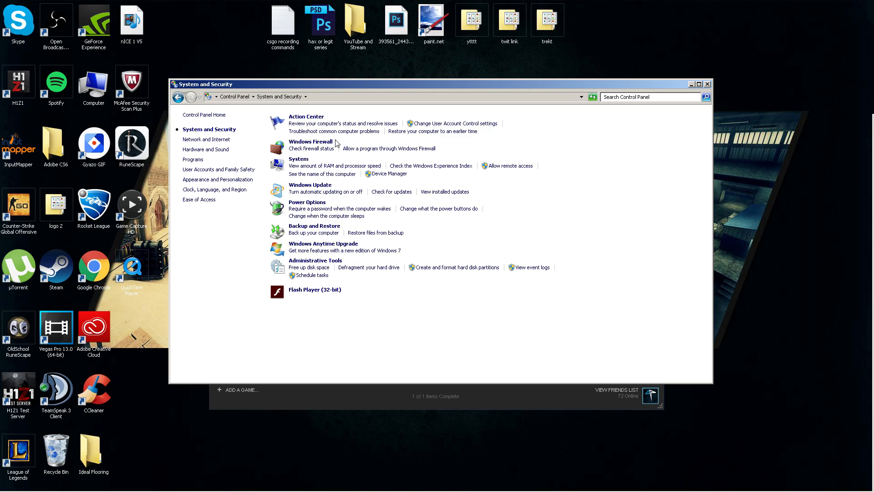
{"action": "mouse_move", "coordinate": [304, 164]}
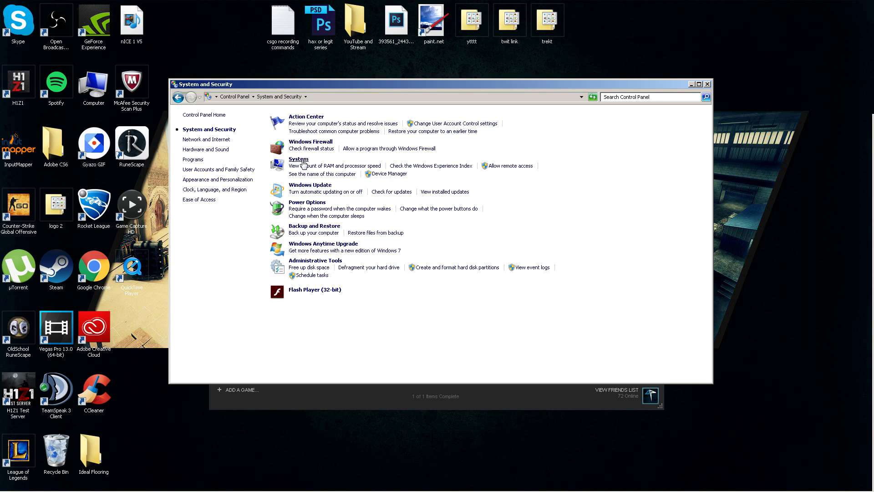
{"action": "left_click", "coordinate": [298, 159]}
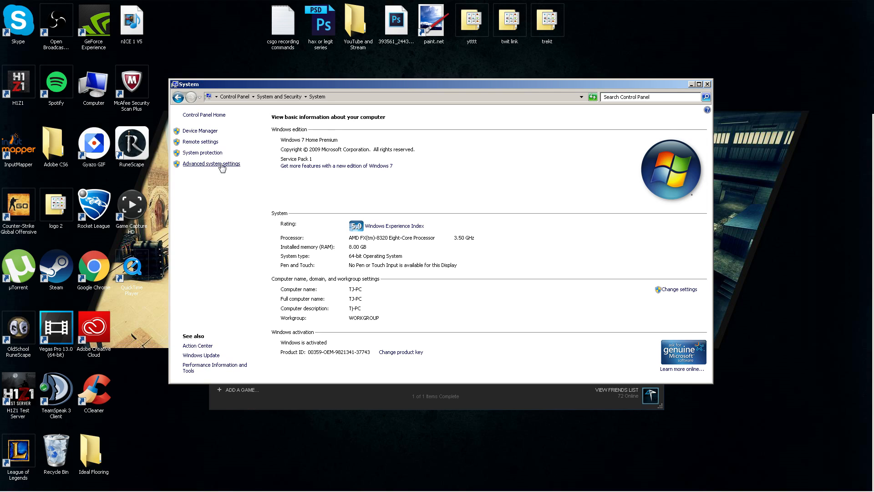
{"action": "left_click", "coordinate": [210, 163]}
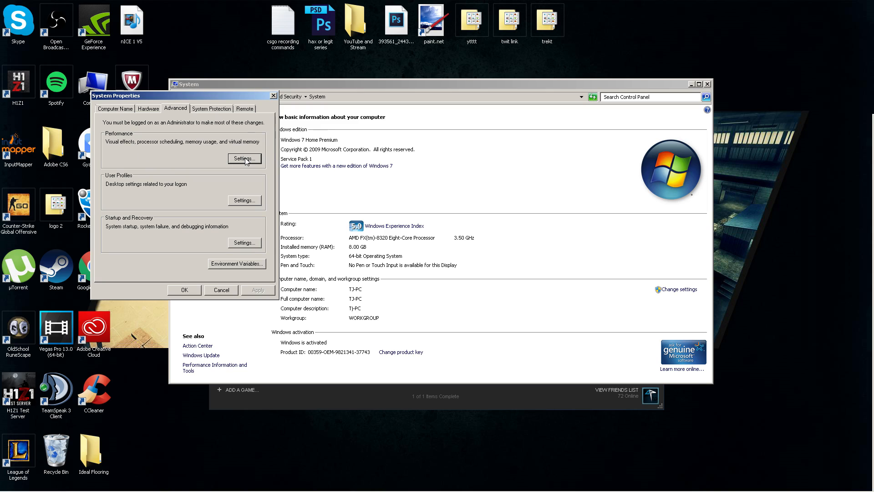
{"action": "left_click", "coordinate": [243, 158]}
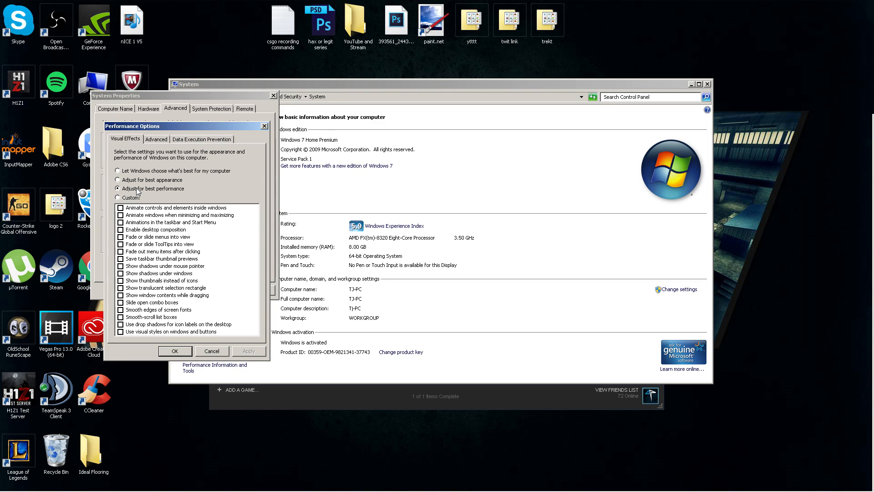
{"action": "mouse_move", "coordinate": [175, 350]}
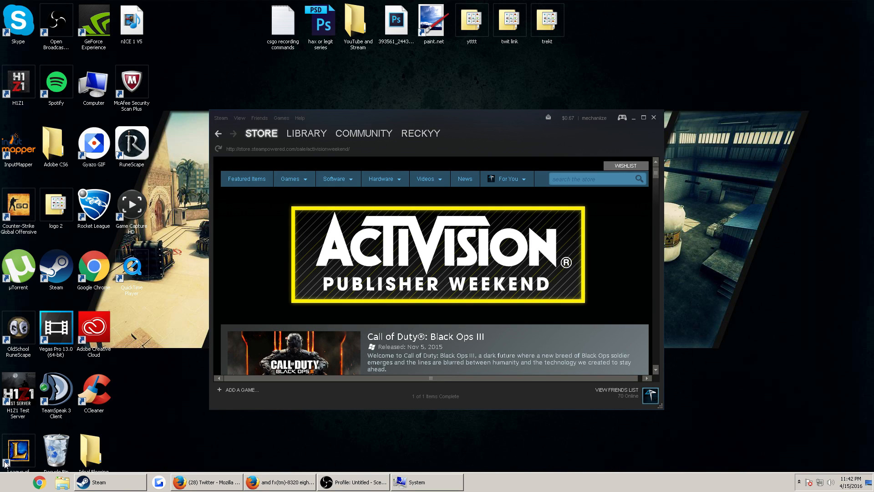
{"action": "mouse_move", "coordinate": [12, 485]}
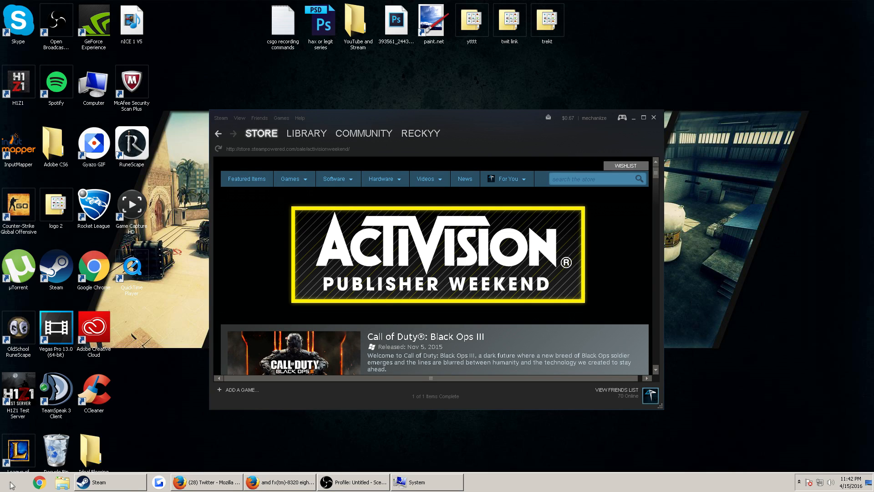
Step: View the System page showing the AMD FX-8320 eight-core processor and 8.00 GB RAM
{"action": "left_click", "coordinate": [6, 482]}
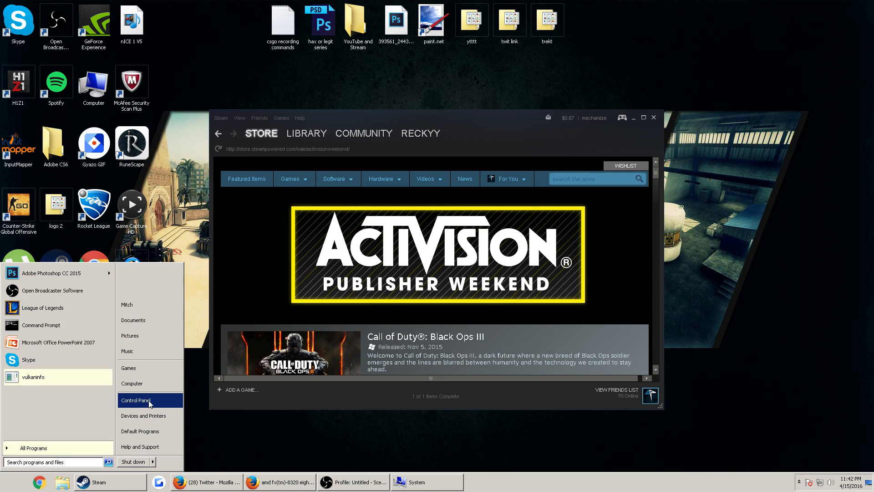
{"action": "left_click", "coordinate": [135, 401]}
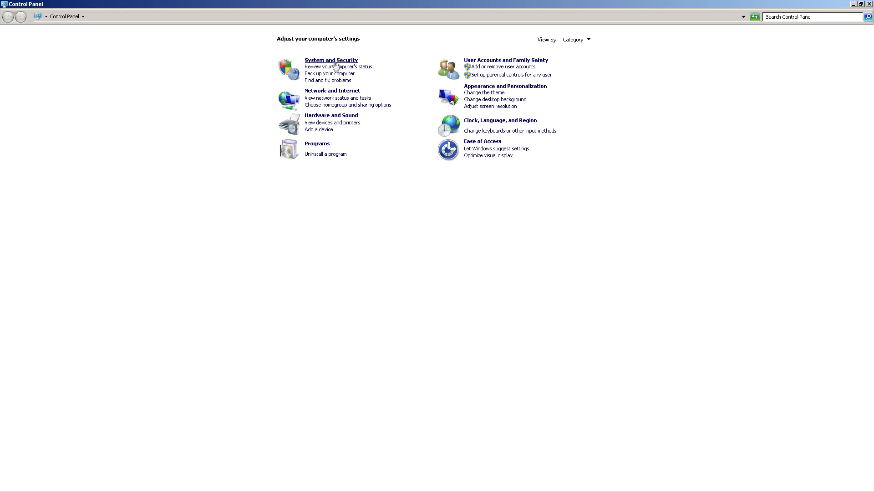
{"action": "left_click", "coordinate": [330, 60]}
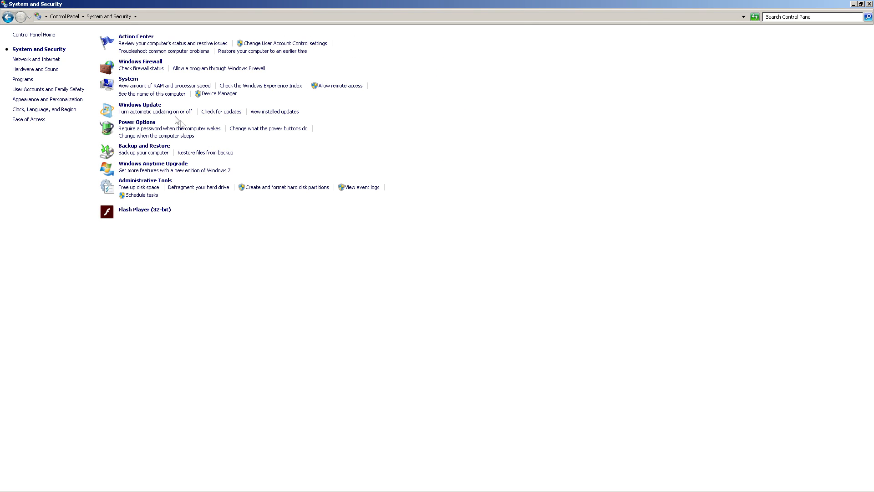
{"action": "left_click", "coordinate": [128, 78]}
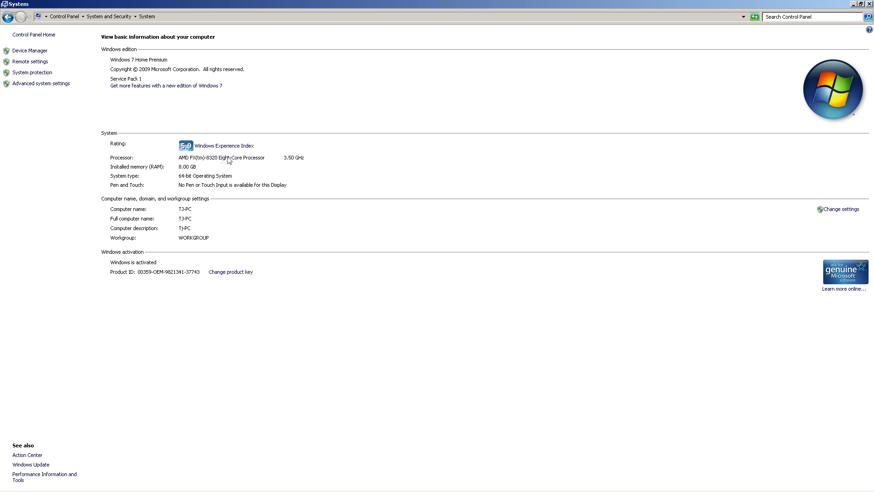
{"action": "mouse_move", "coordinate": [212, 162]}
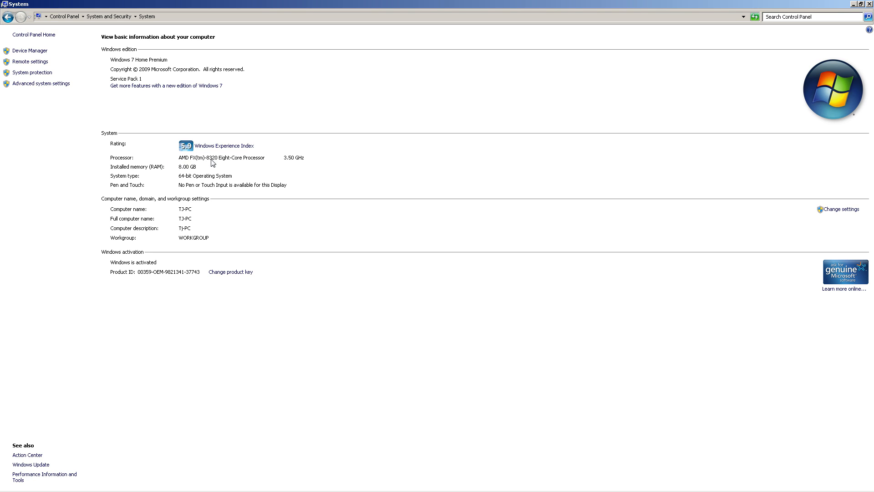
{"action": "mouse_move", "coordinate": [236, 166]}
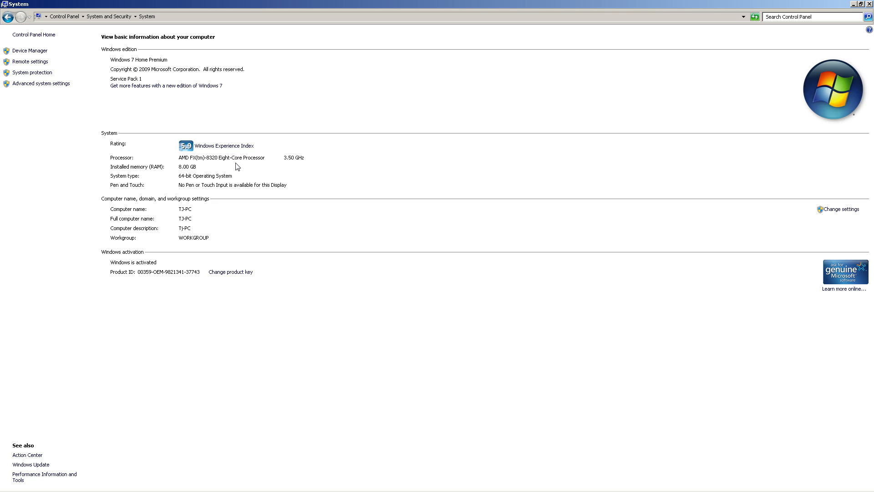
{"action": "mouse_move", "coordinate": [197, 153]}
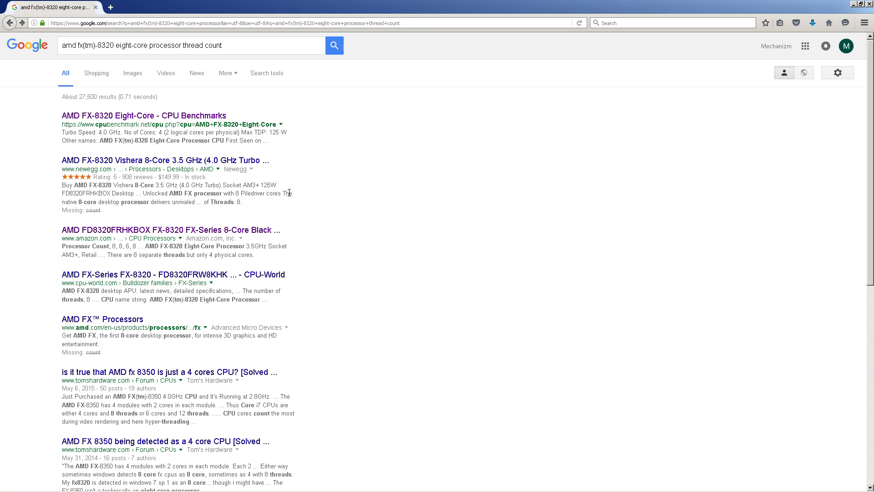
{"action": "mouse_move", "coordinate": [125, 265]}
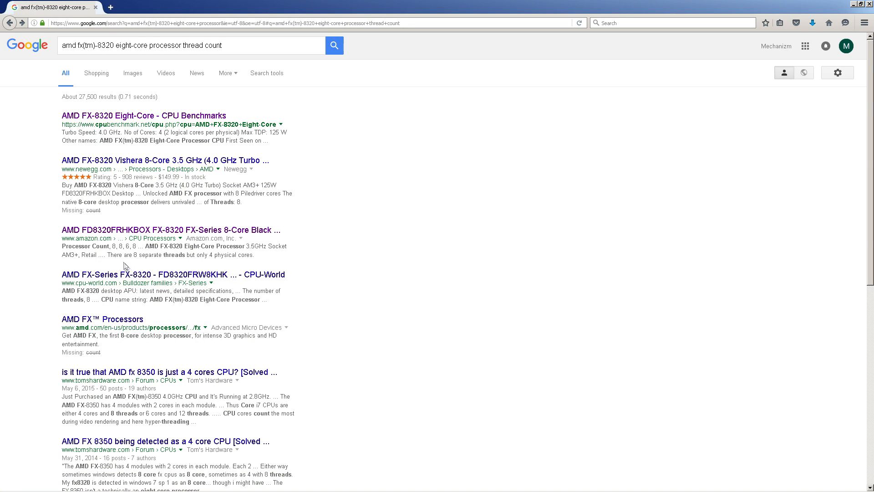
{"action": "mouse_move", "coordinate": [223, 255]}
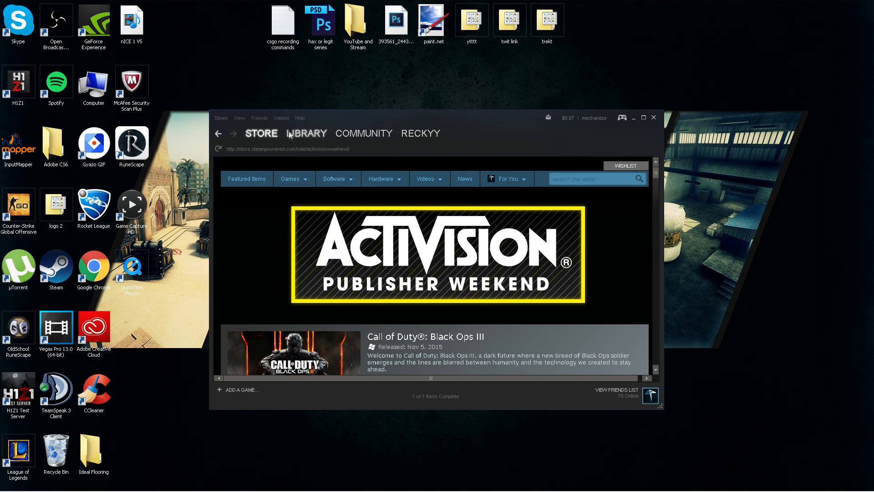
Step: Reach Counter-Strike: Global Offensive's launch options from its Library properties
{"action": "left_click", "coordinate": [306, 132]}
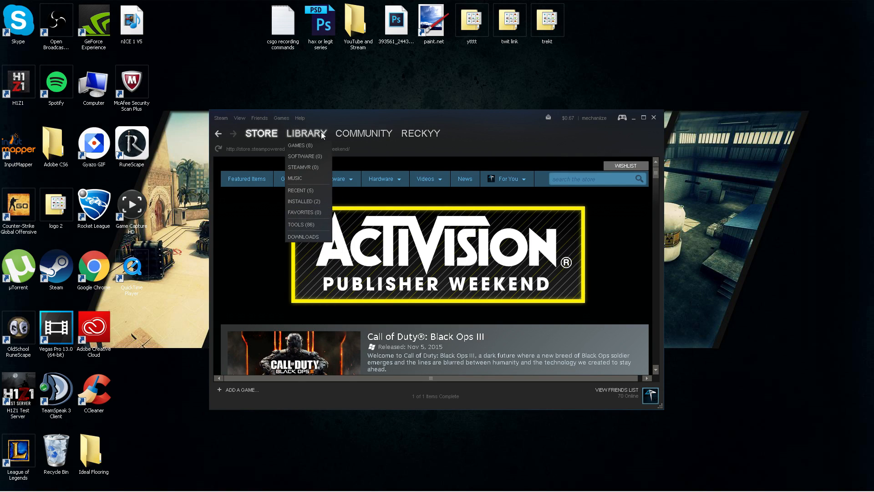
{"action": "left_click", "coordinate": [297, 146]}
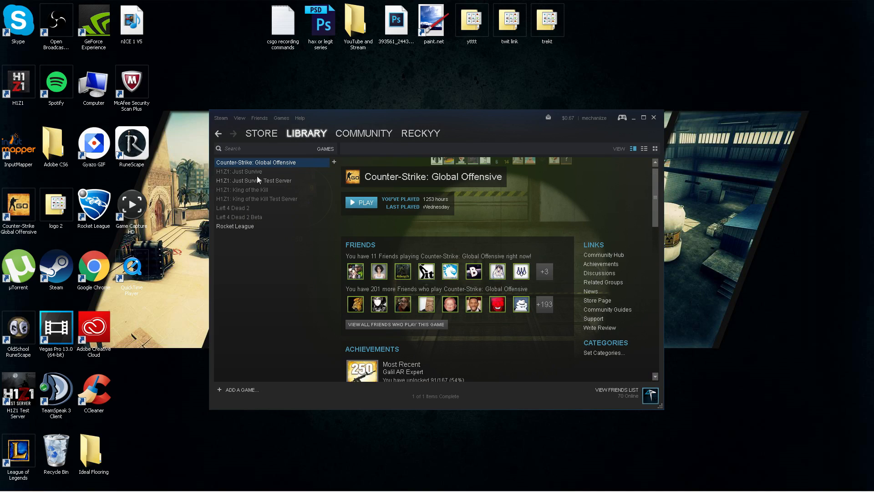
{"action": "right_click", "coordinate": [259, 162]}
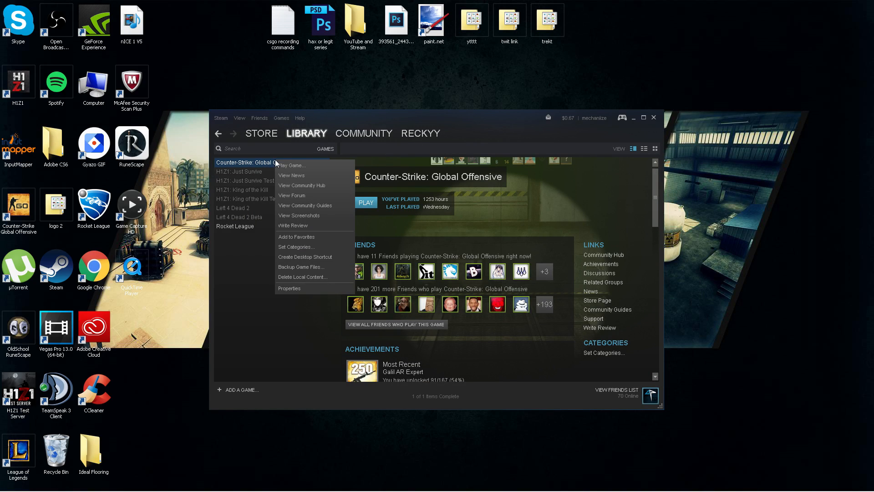
{"action": "left_click", "coordinate": [288, 289]}
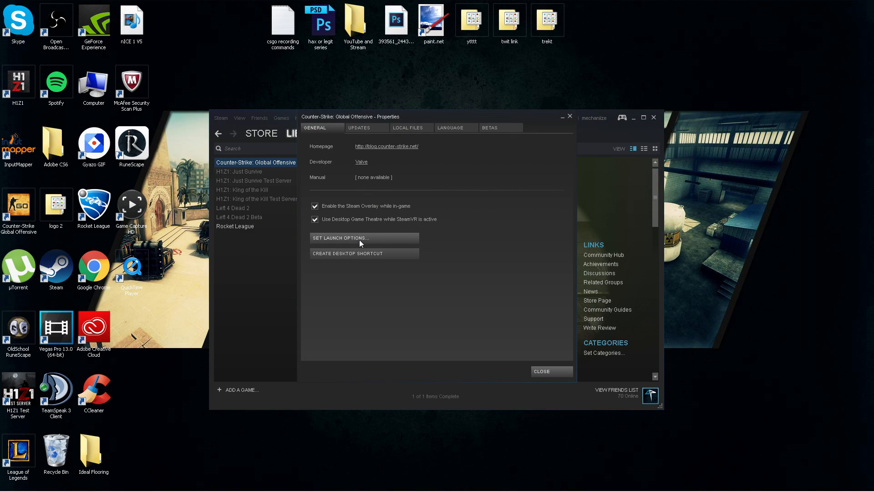
{"action": "left_click", "coordinate": [338, 238]}
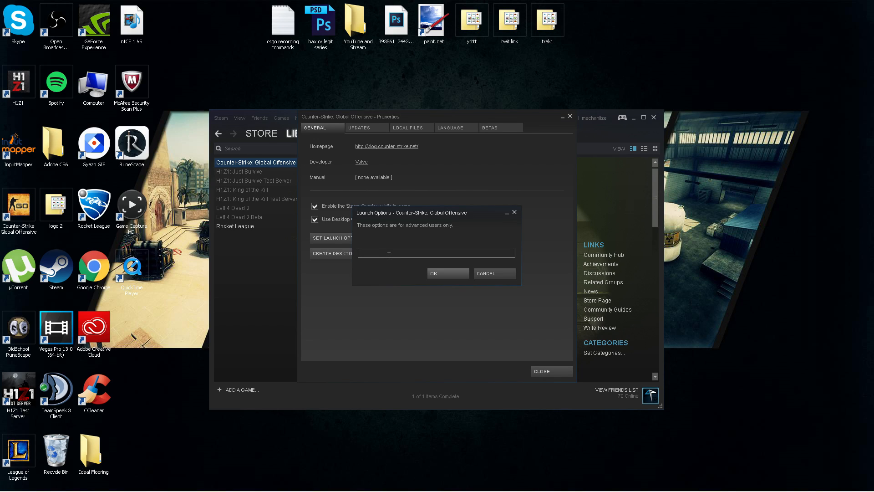
Step: Enter the launch options '-novid -nod3d9ex -threads 8 -high -nojoy'
{"action": "type", "text": "-"}
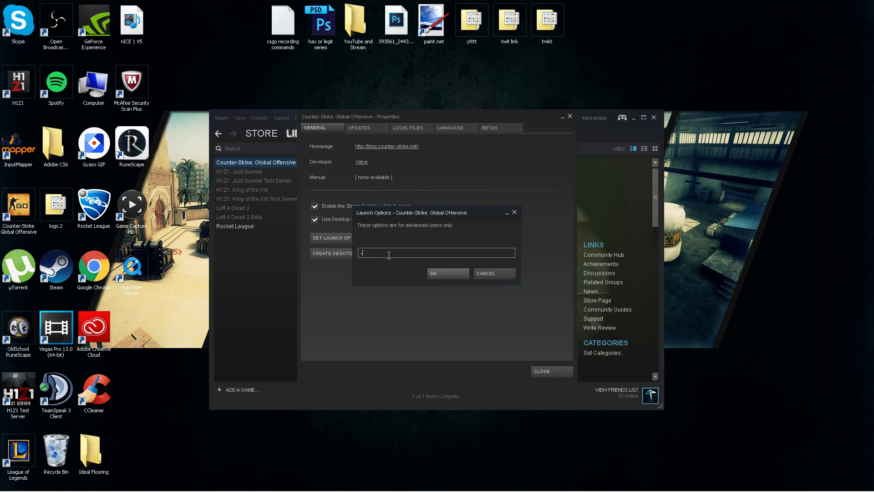
{"action": "type", "text": "-novid"}
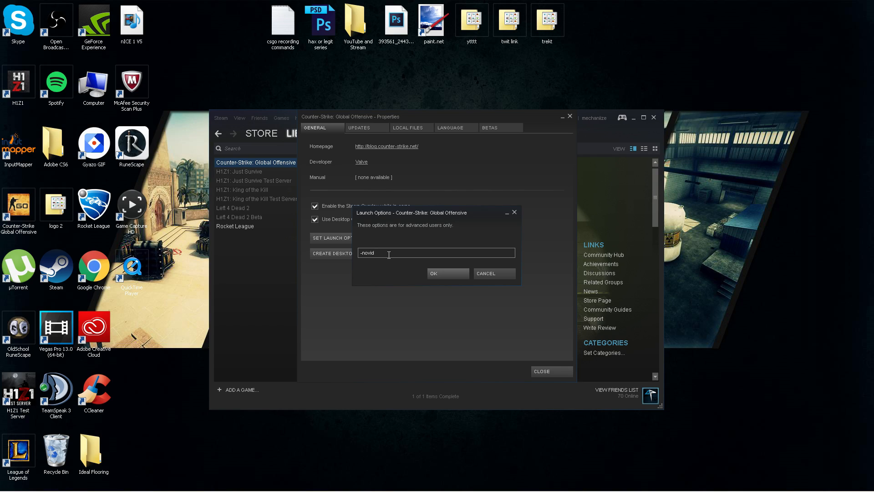
{"action": "type", "text": "-"}
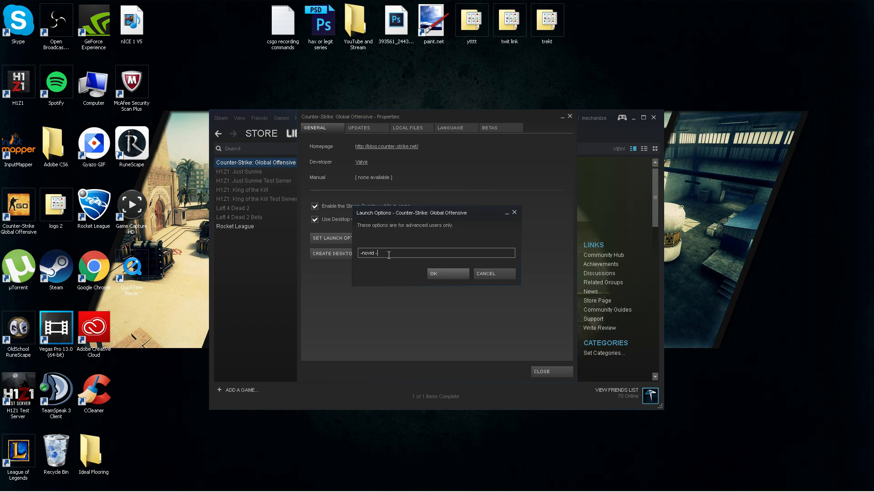
{"action": "type", "text": "nod3d"}
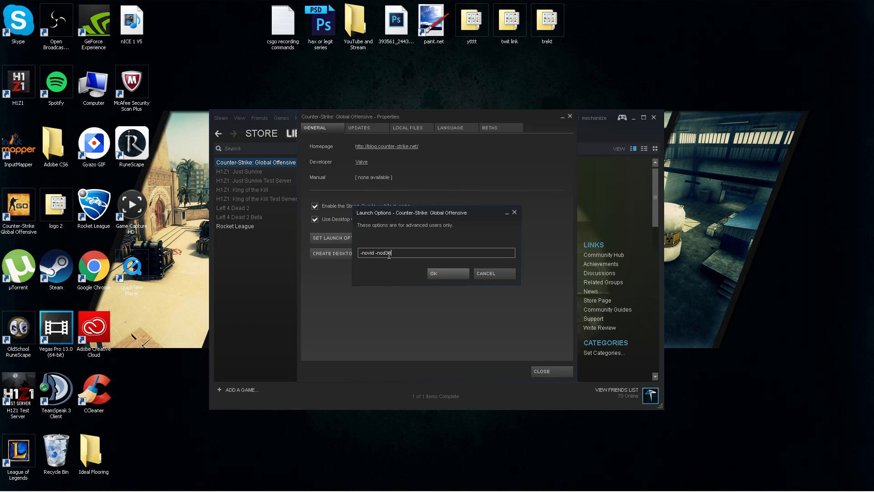
{"action": "type", "text": "9ex"}
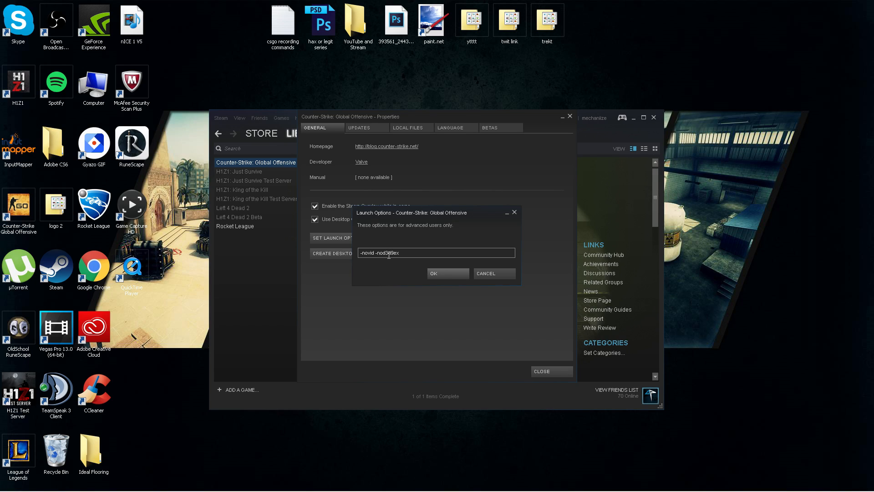
{"action": "type", "text": "-"}
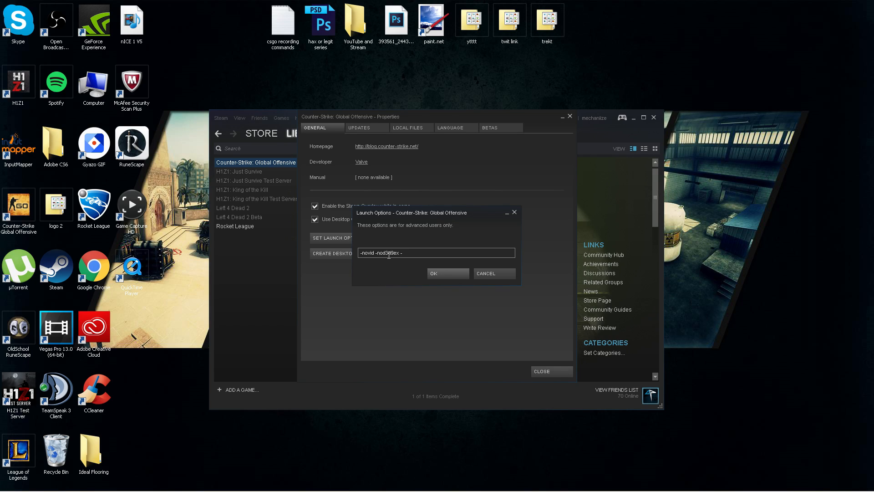
{"action": "type", "text": "threads"}
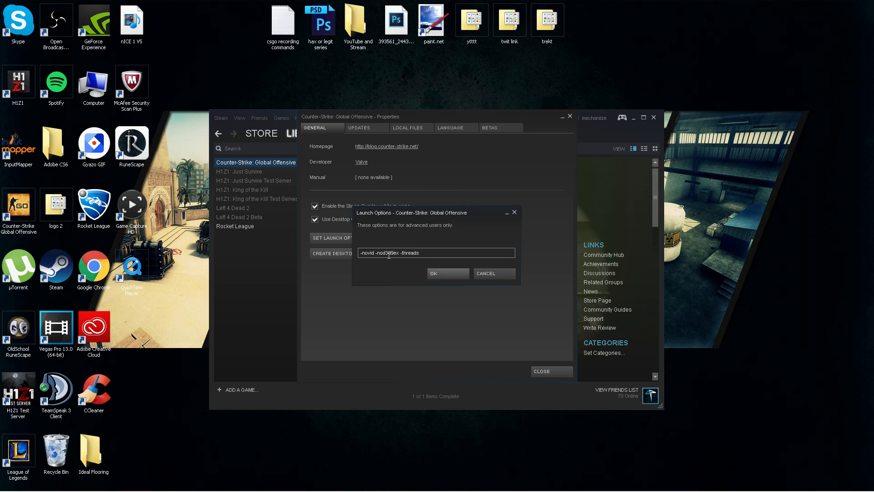
{"action": "type", "text": "8"}
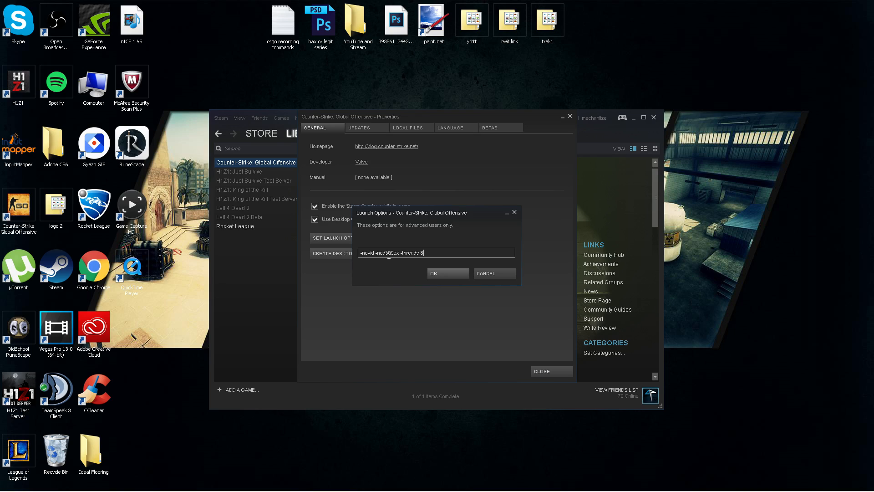
{"action": "type", "text": "-high -"}
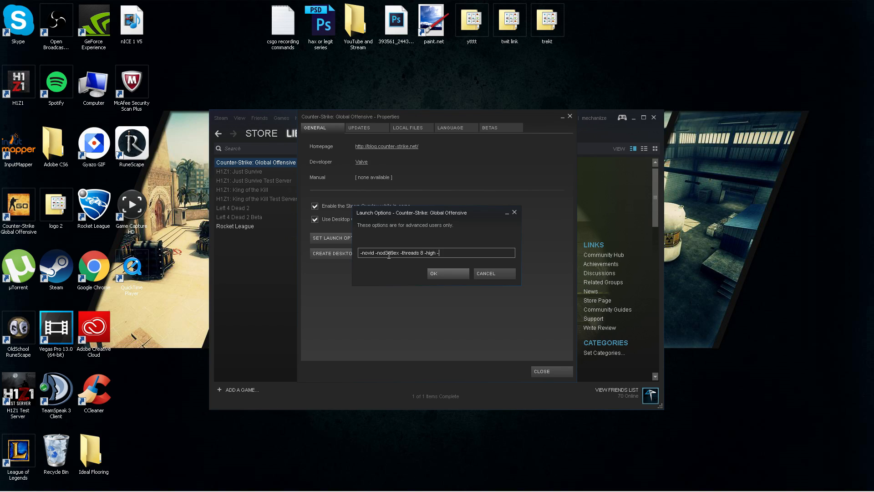
{"action": "type", "text": "nojoy"}
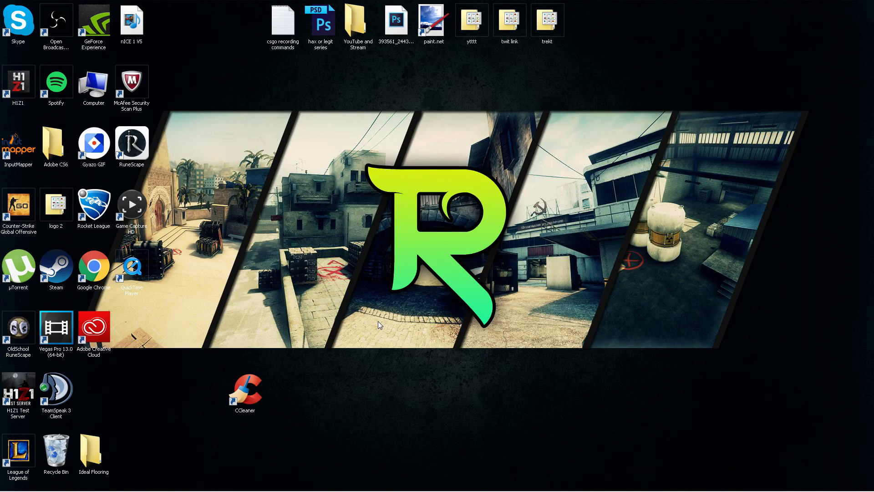
Step: Launch CCleaner, browse the installed-programs uninstall list, and return to the Registry Cleaner
{"action": "double_click", "coordinate": [244, 387]}
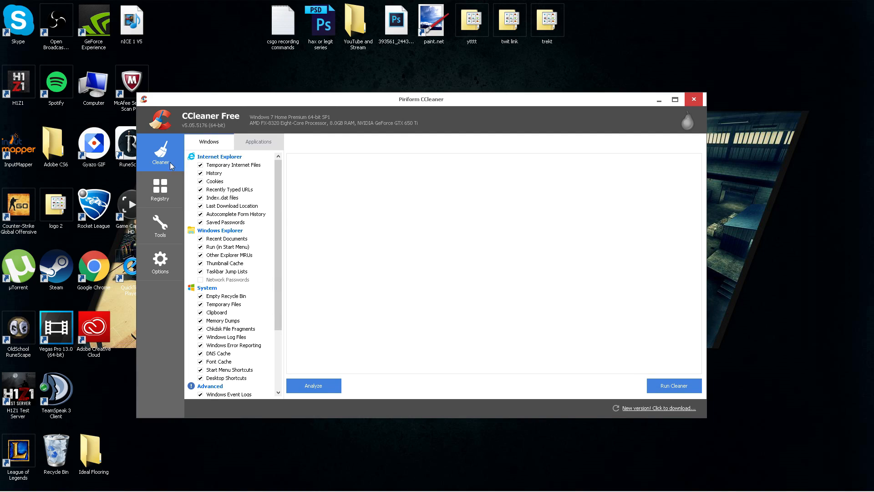
{"action": "mouse_move", "coordinate": [268, 183]}
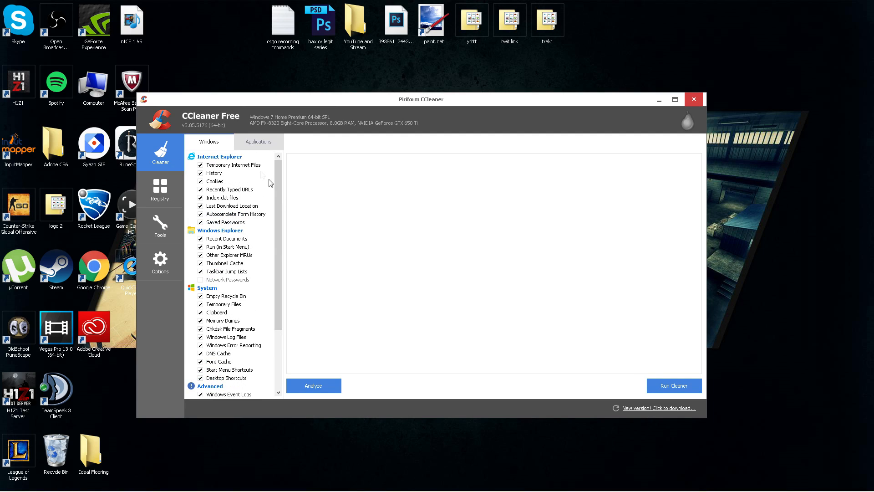
{"action": "mouse_move", "coordinate": [283, 207]}
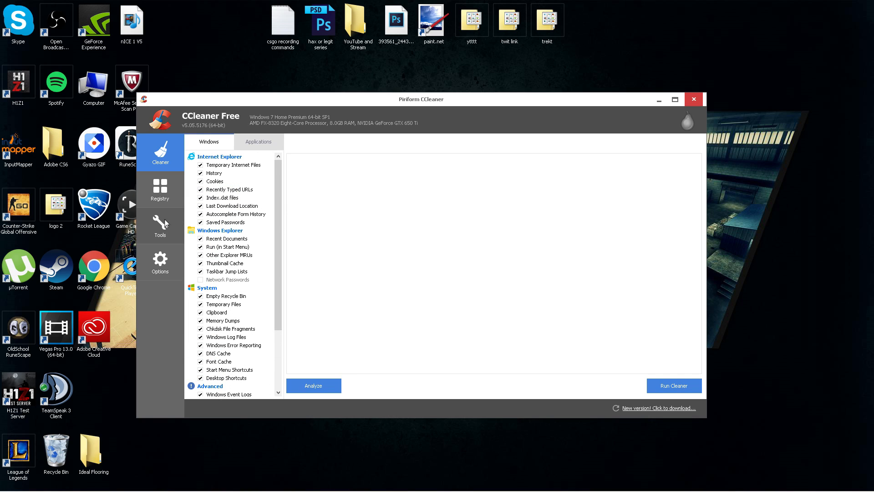
{"action": "left_click", "coordinate": [160, 190]}
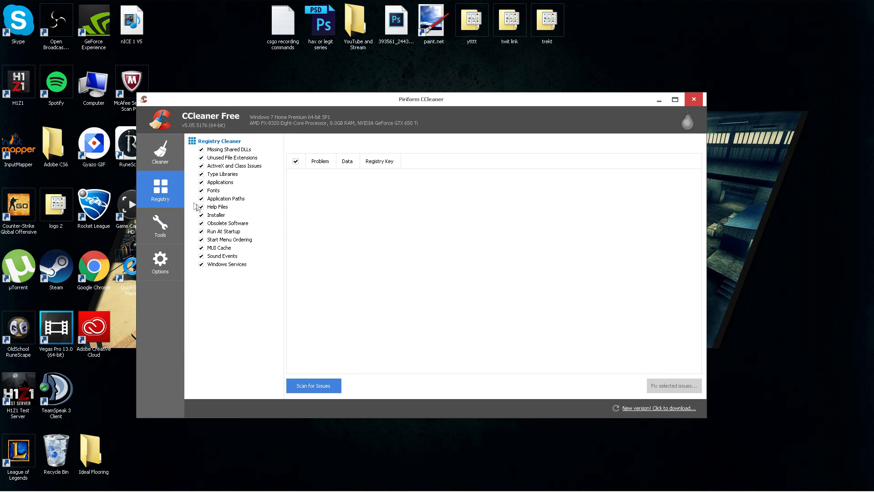
{"action": "left_click", "coordinate": [161, 225]}
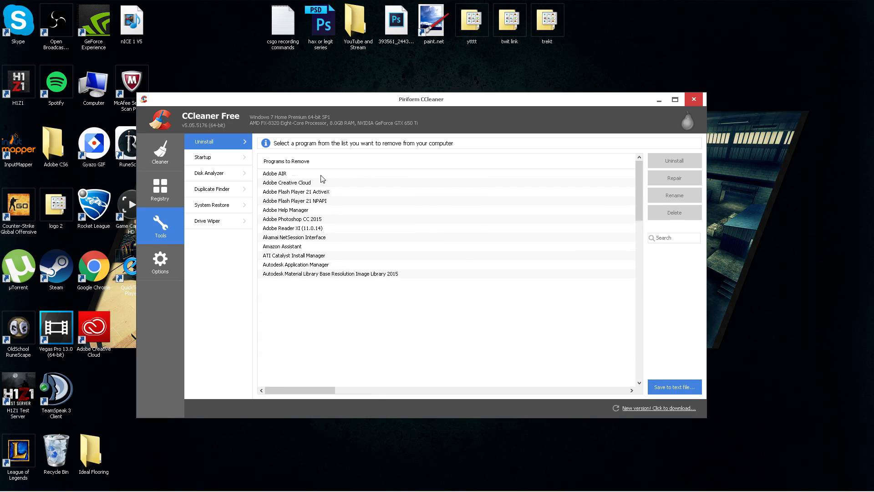
{"action": "scroll", "scroll_direction": "down", "scroll_amount": 3}
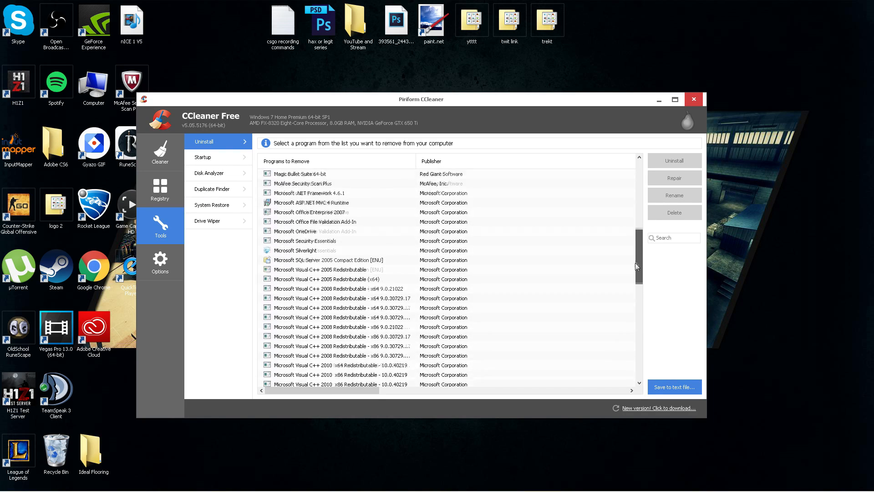
{"action": "scroll", "scroll_direction": "down", "scroll_amount": 3}
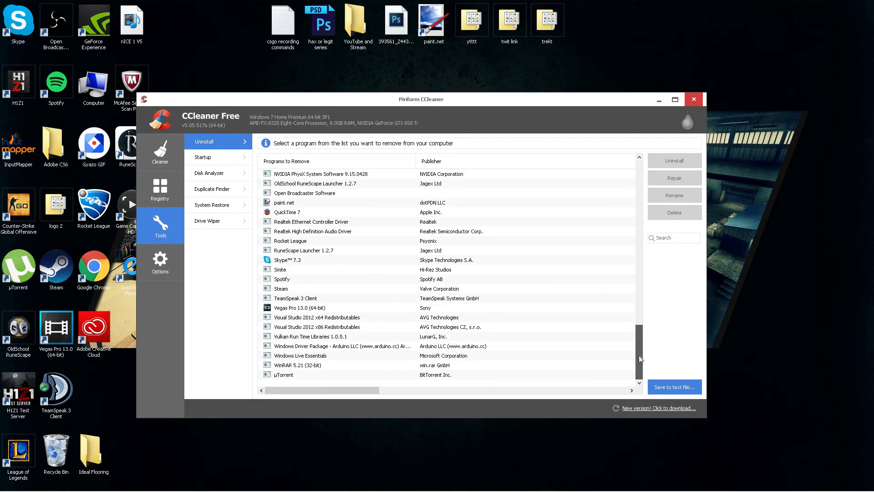
{"action": "scroll", "scroll_direction": "up", "scroll_amount": 3}
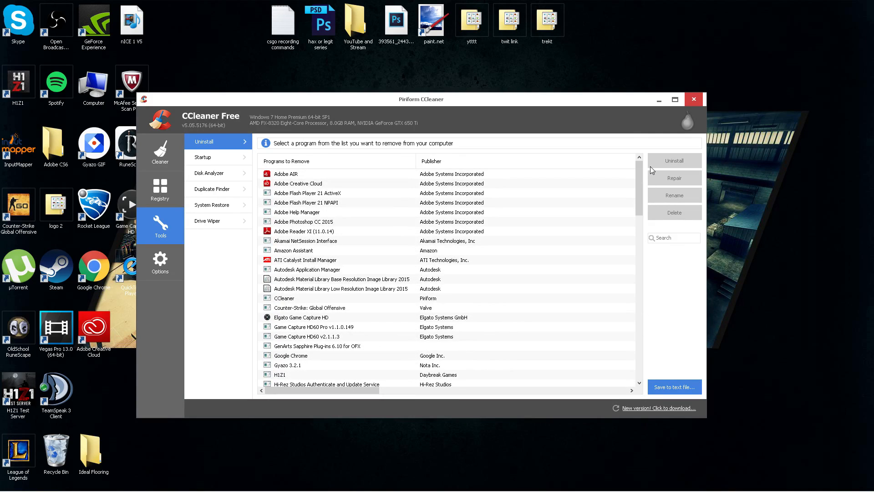
{"action": "left_click", "coordinate": [160, 189]}
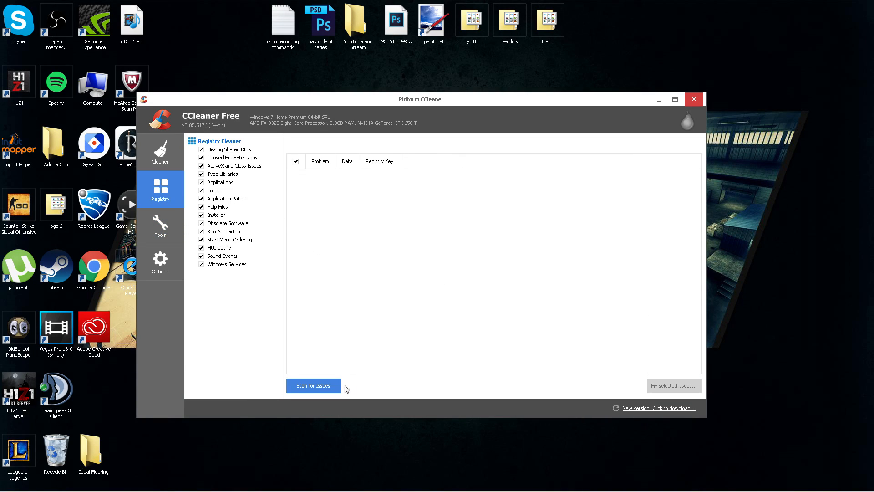
Step: Scan the registry for issues and save a registry backup before fixing
{"action": "left_click", "coordinate": [313, 385]}
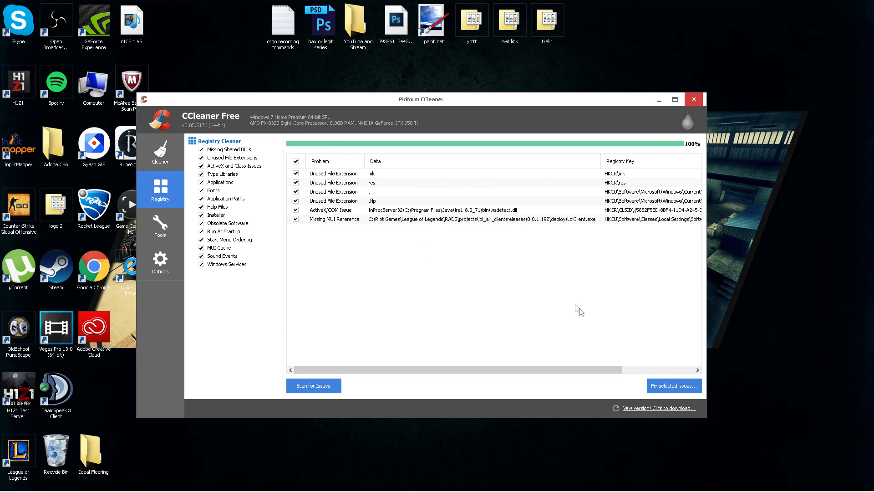
{"action": "left_click", "coordinate": [674, 385]}
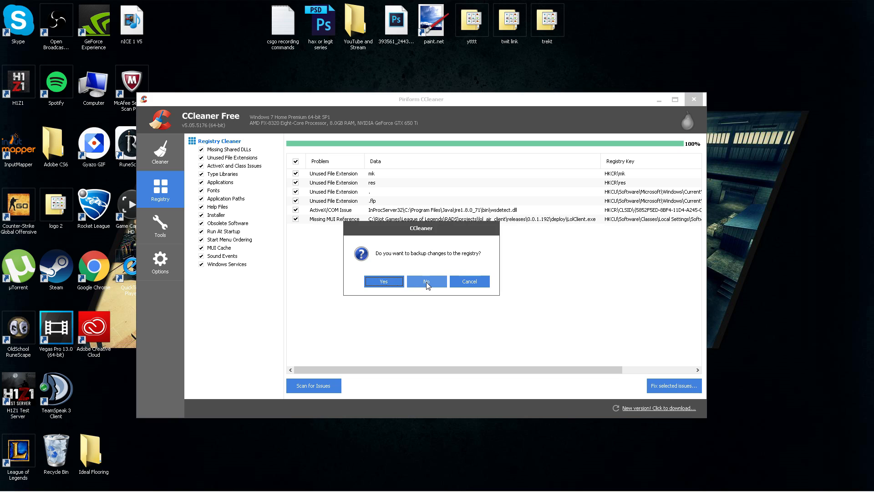
{"action": "left_click", "coordinate": [384, 281]}
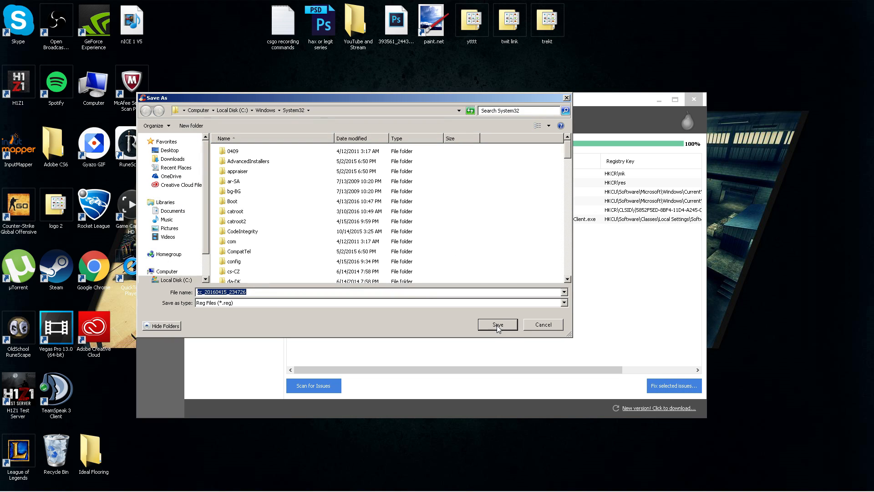
{"action": "left_click", "coordinate": [497, 324]}
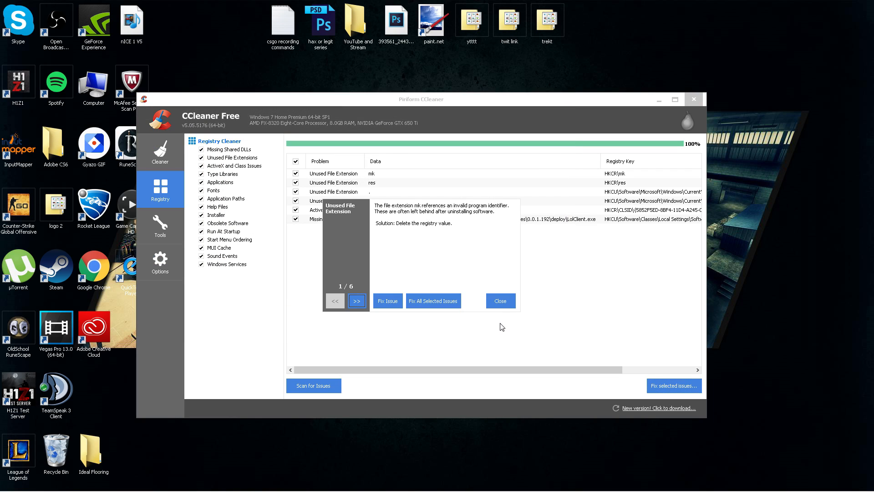
Step: Fix all six found registry issues and move to the junk-file Cleaner section
{"action": "left_click", "coordinate": [355, 300]}
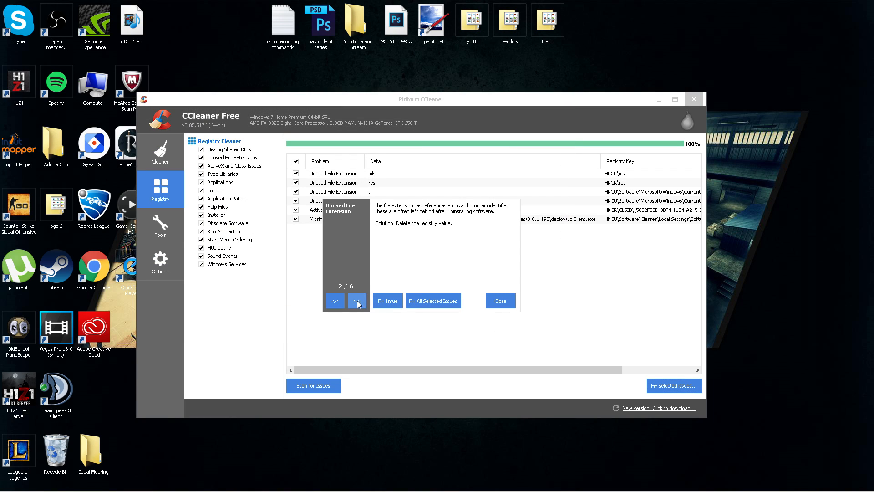
{"action": "left_click", "coordinate": [355, 301]}
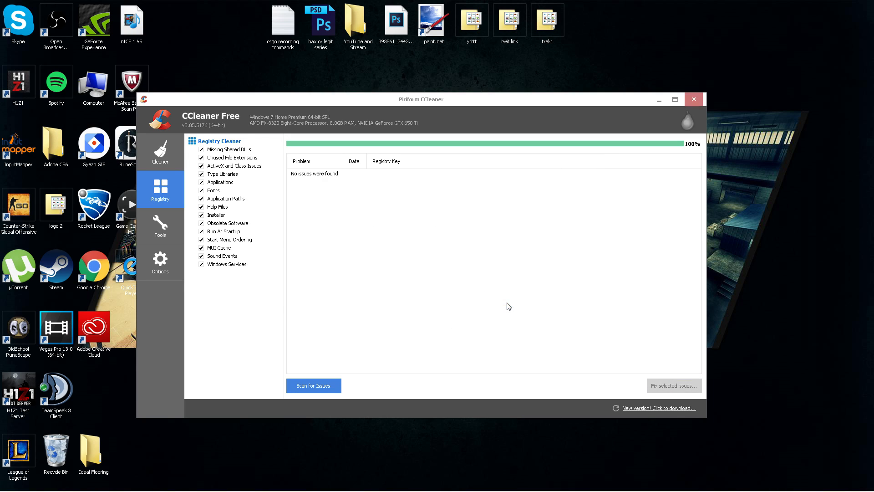
{"action": "left_click", "coordinate": [160, 150]}
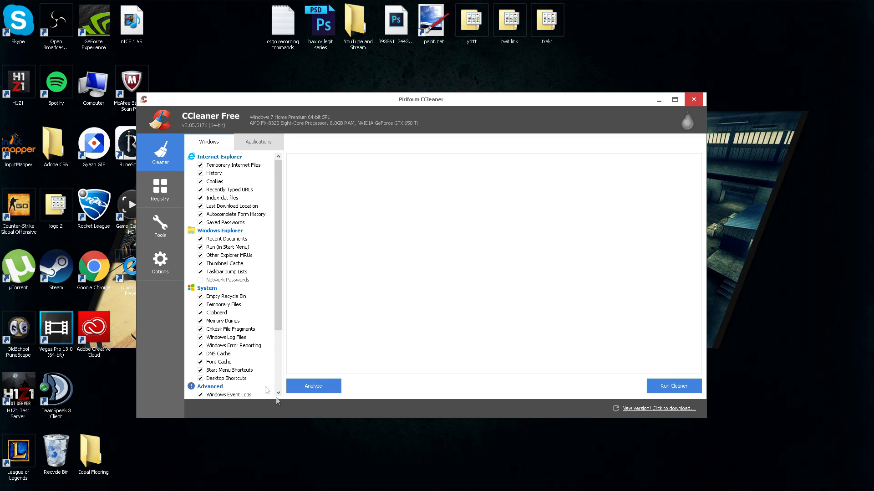
Step: Analyze and clean about 9,242 MB of junk files, then close CCleaner
{"action": "left_click", "coordinate": [313, 385]}
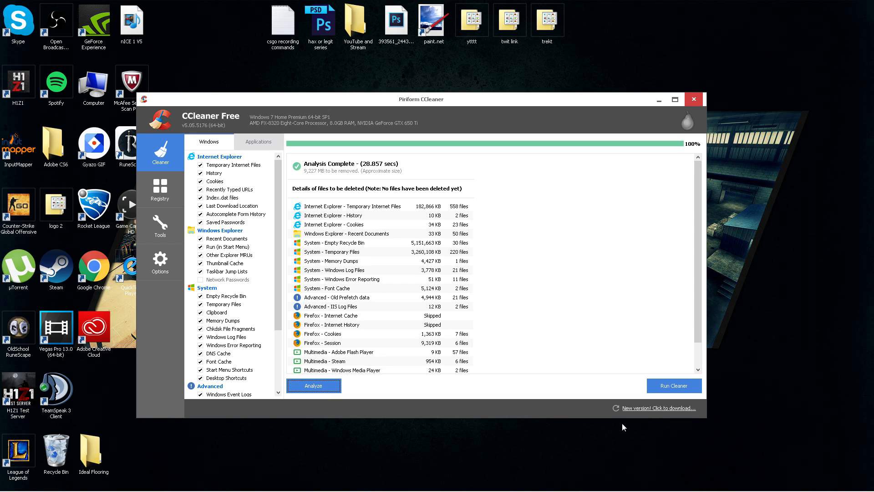
{"action": "mouse_move", "coordinate": [674, 385]}
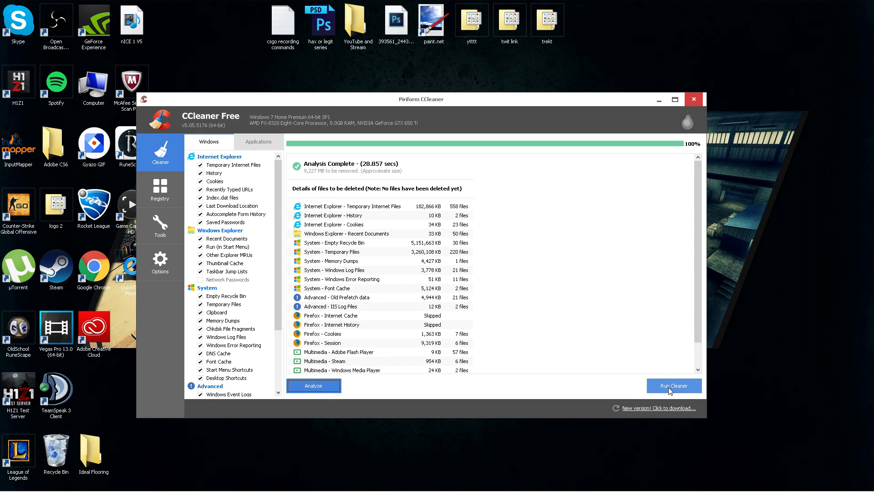
{"action": "mouse_move", "coordinate": [372, 166]}
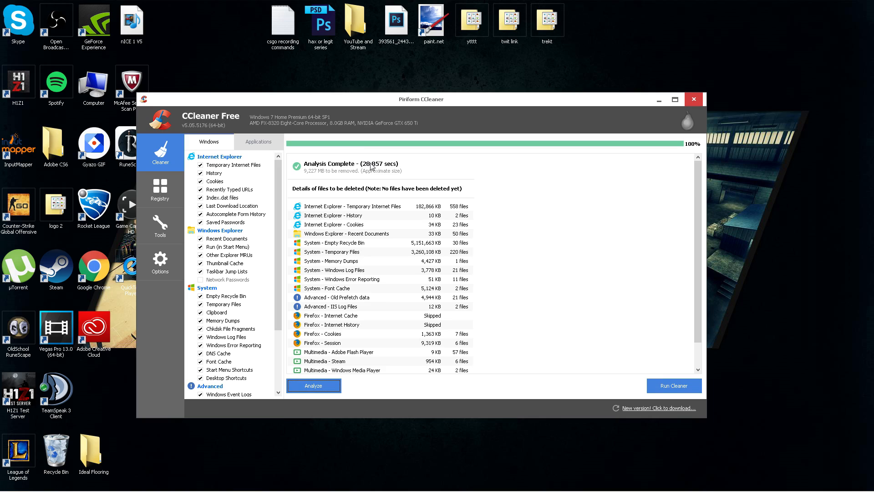
{"action": "mouse_move", "coordinate": [307, 176]}
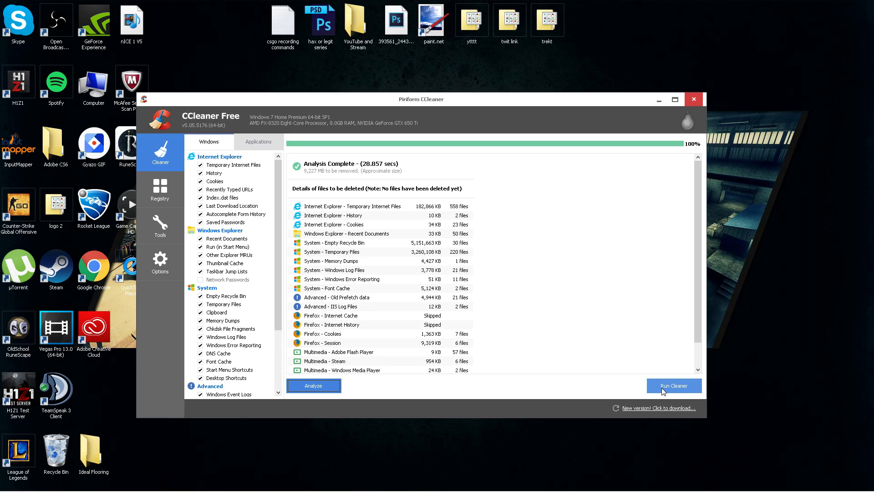
{"action": "left_click", "coordinate": [673, 385]}
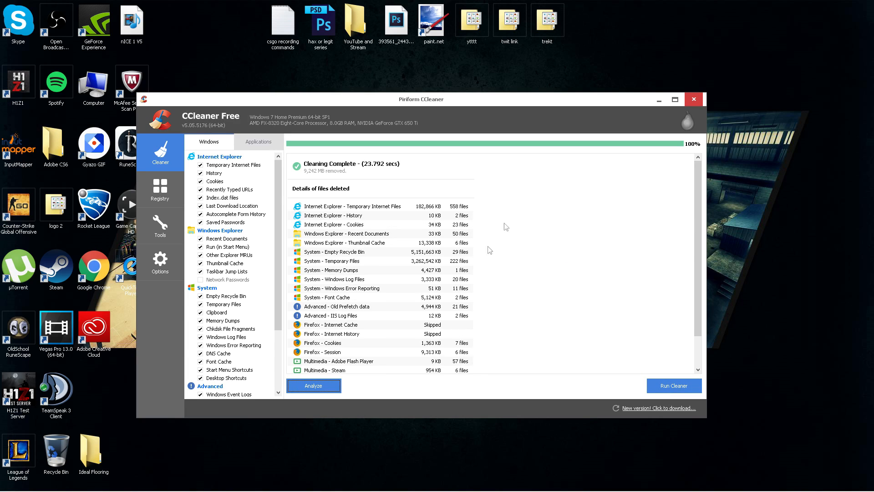
{"action": "mouse_move", "coordinate": [736, 124]}
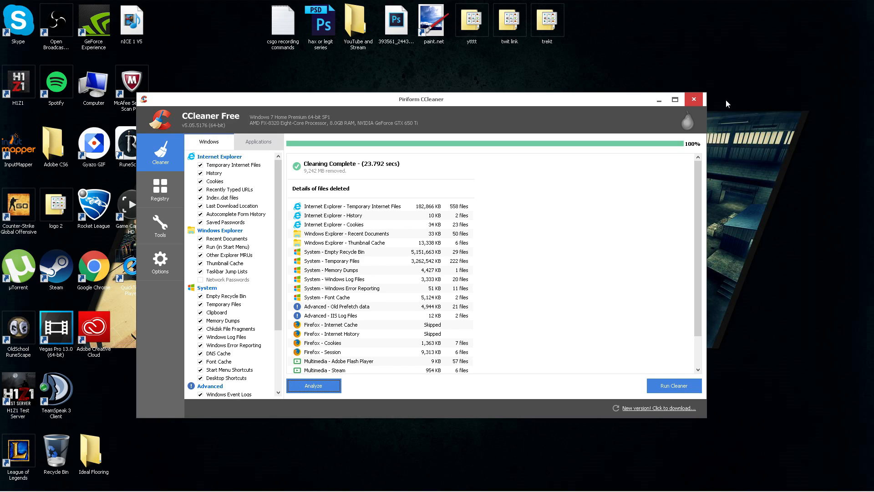
{"action": "mouse_move", "coordinate": [694, 99]}
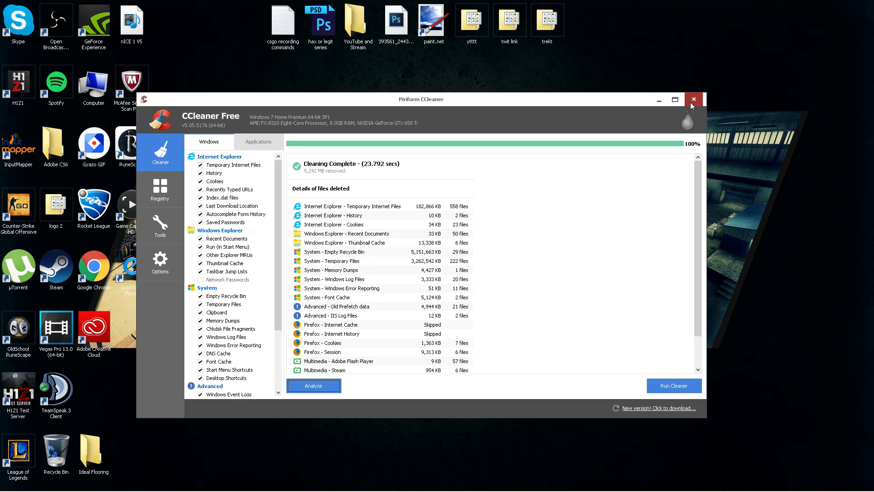
{"action": "left_click", "coordinate": [693, 100]}
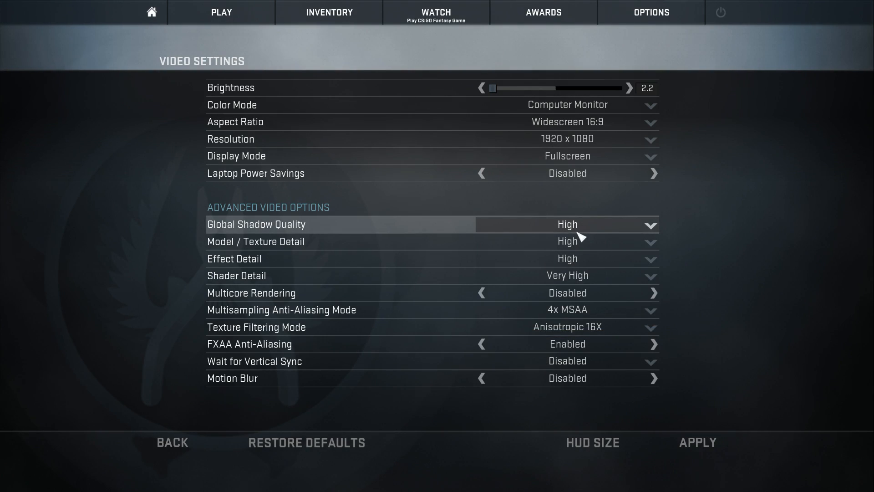
{"action": "mouse_move", "coordinate": [599, 224]}
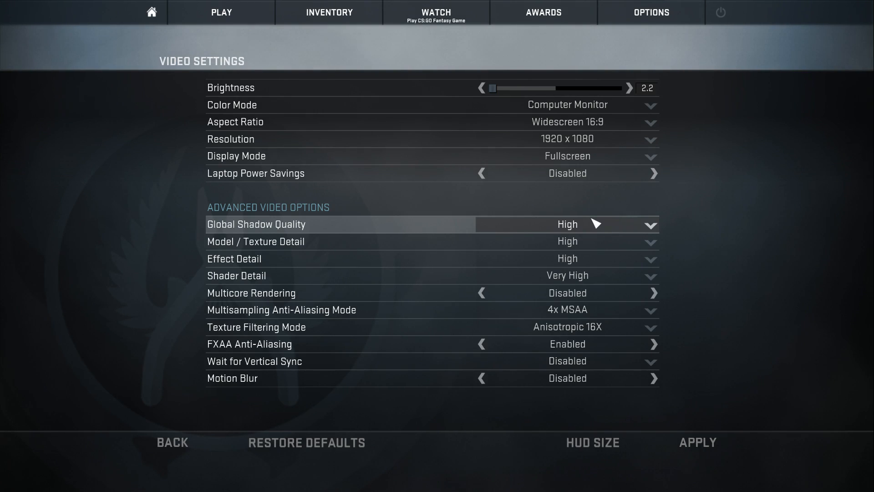
{"action": "mouse_move", "coordinate": [601, 158]}
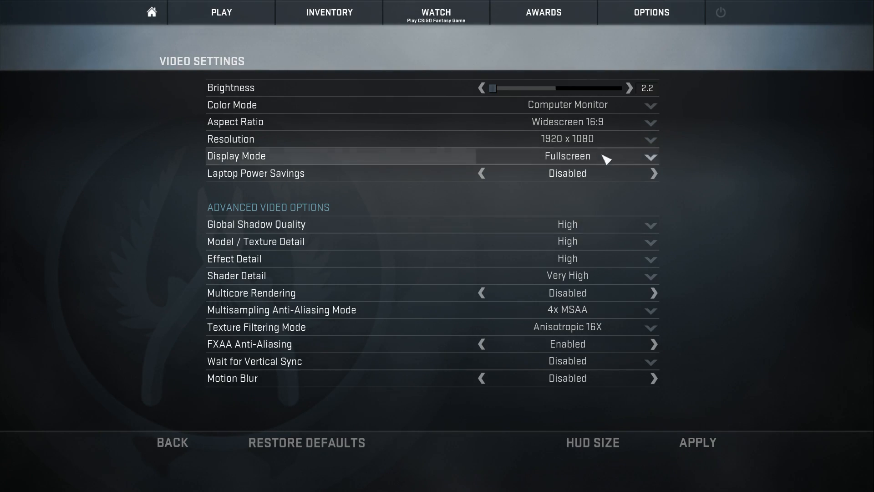
Step: Lower effect detail, set 2x MSAA, disable FXAA and set Global Shadow Quality to Low
{"action": "left_click", "coordinate": [649, 240]}
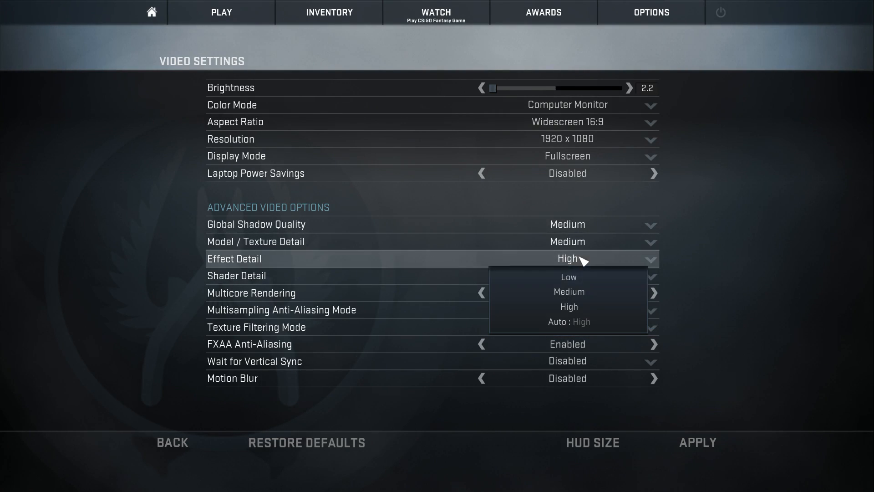
{"action": "left_click", "coordinate": [568, 291]}
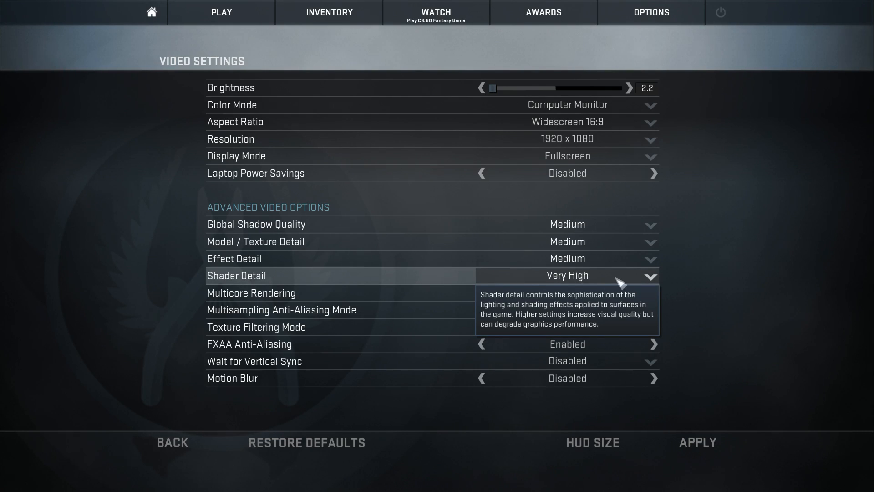
{"action": "mouse_move", "coordinate": [648, 282]}
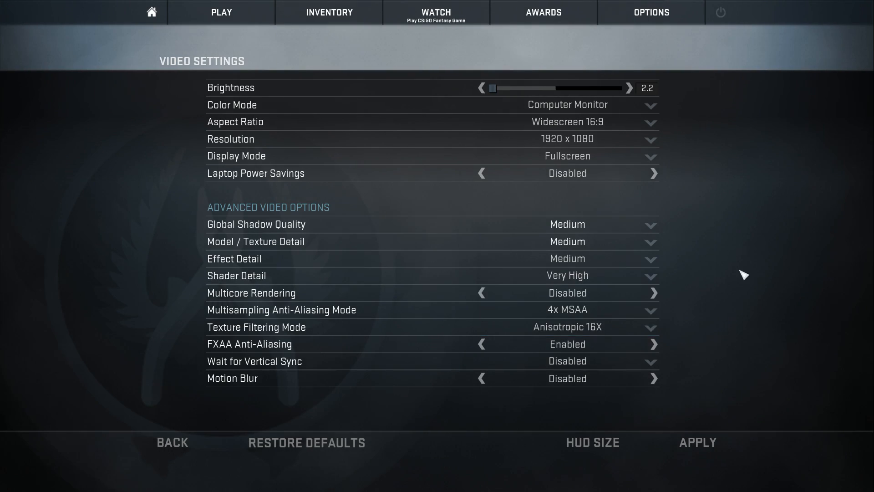
{"action": "mouse_move", "coordinate": [688, 285]}
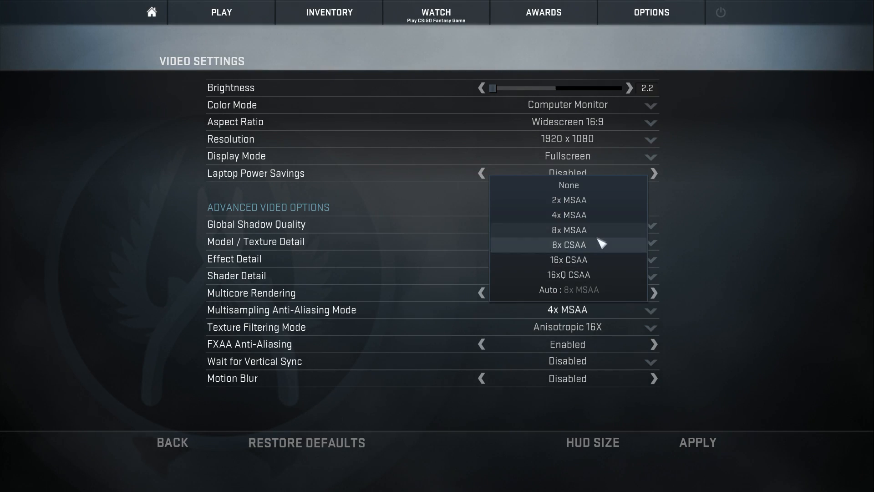
{"action": "left_click", "coordinate": [568, 199]}
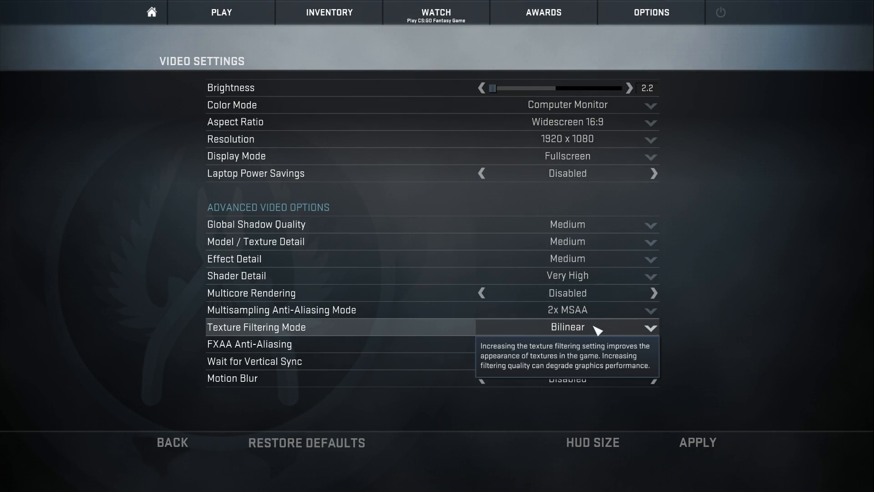
{"action": "mouse_move", "coordinate": [766, 329]}
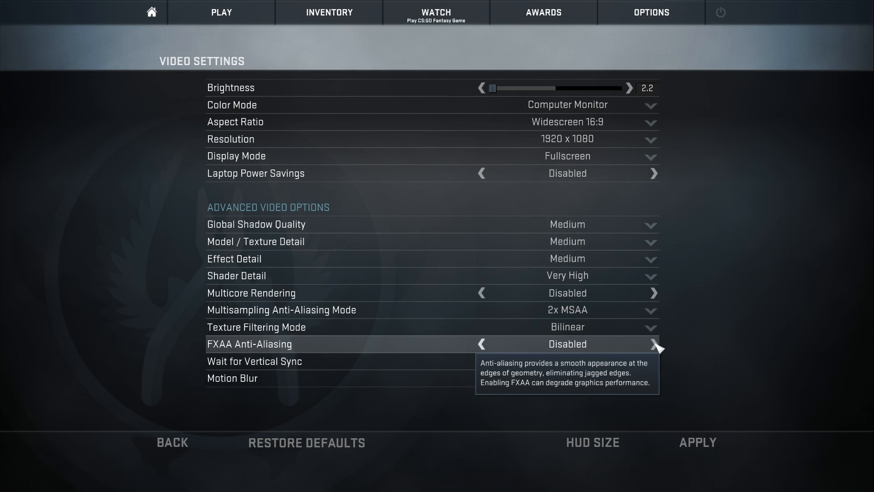
{"action": "left_click", "coordinate": [654, 344]}
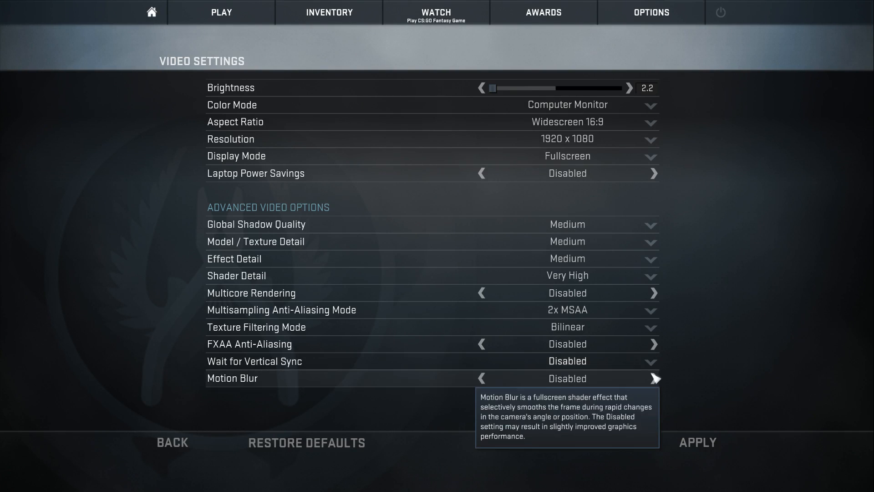
{"action": "mouse_move", "coordinate": [707, 389]}
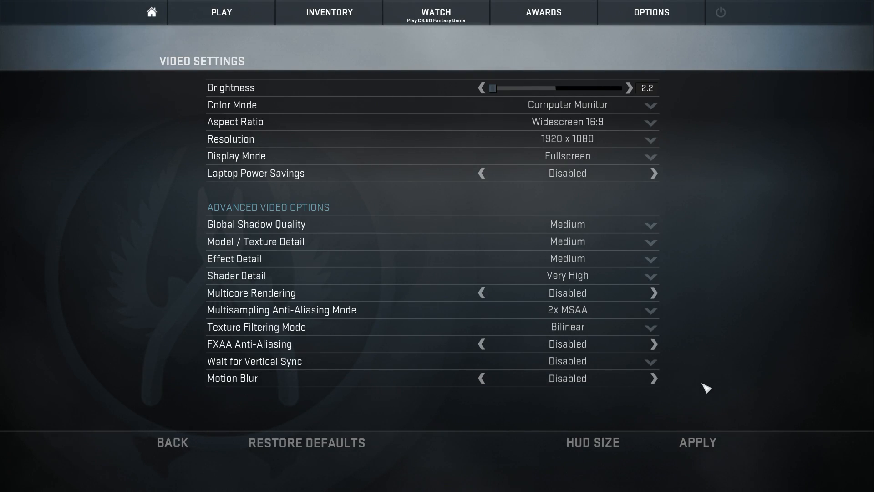
{"action": "mouse_move", "coordinate": [731, 277]}
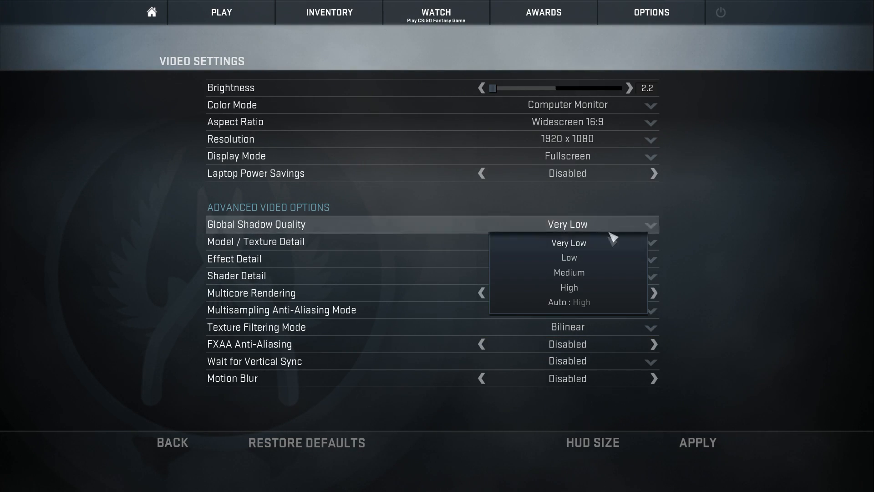
{"action": "left_click", "coordinate": [568, 258]}
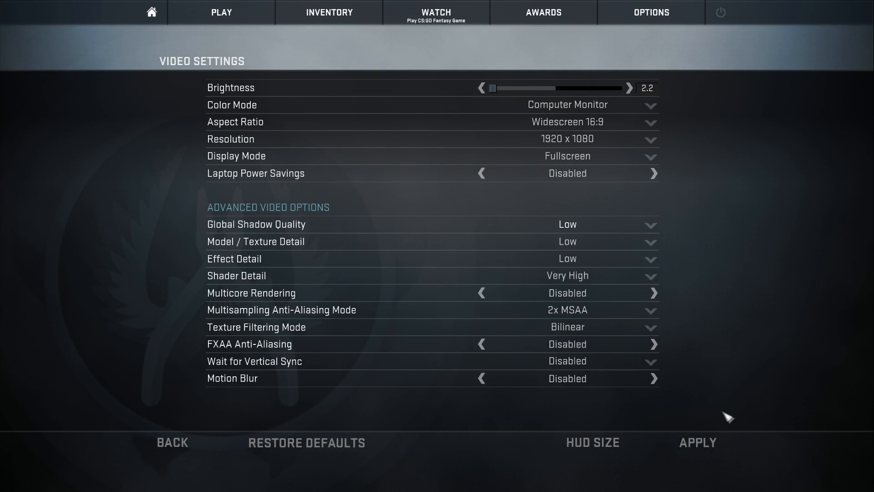
{"action": "mouse_move", "coordinate": [708, 386]}
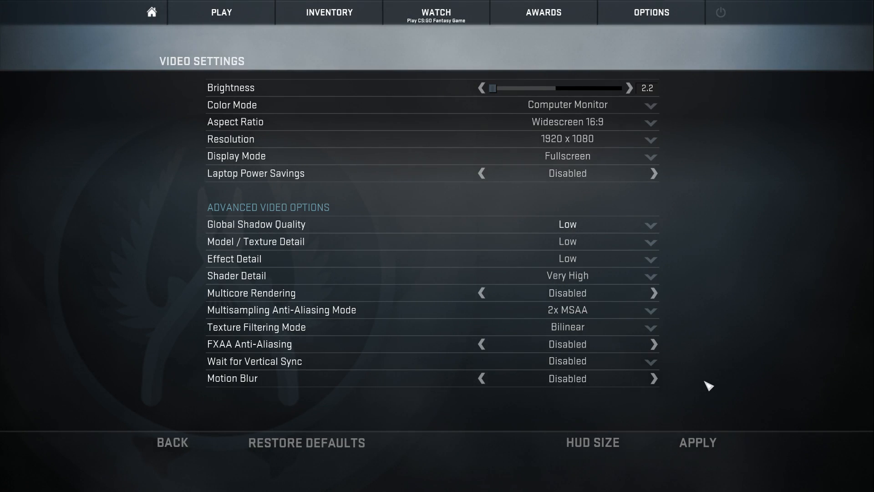